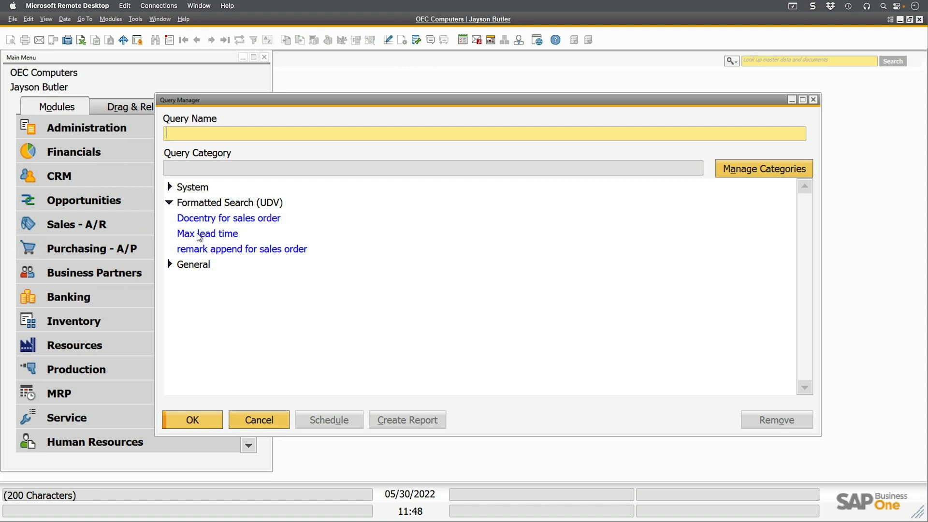
Open the saved 'Max lead time' query from Query Manager, then return to the Main Menu
left_click(207, 233)
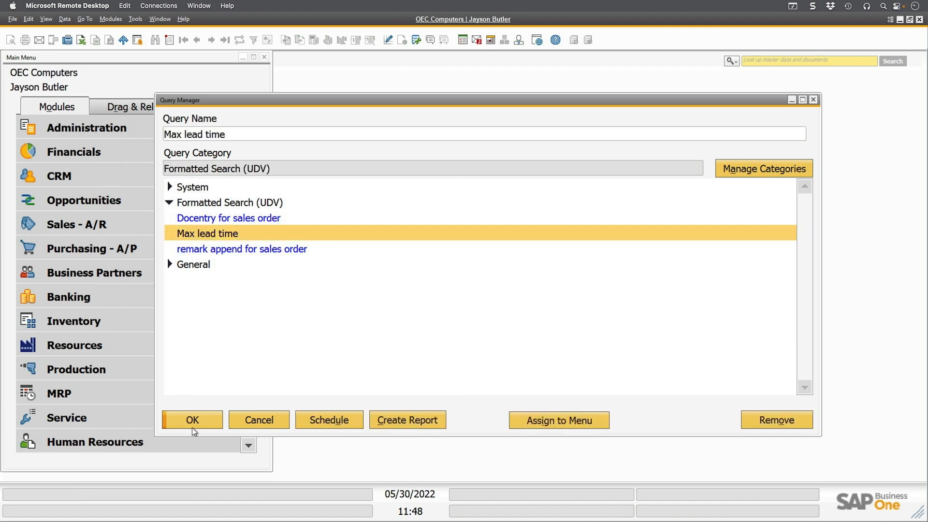
left_click(192, 419)
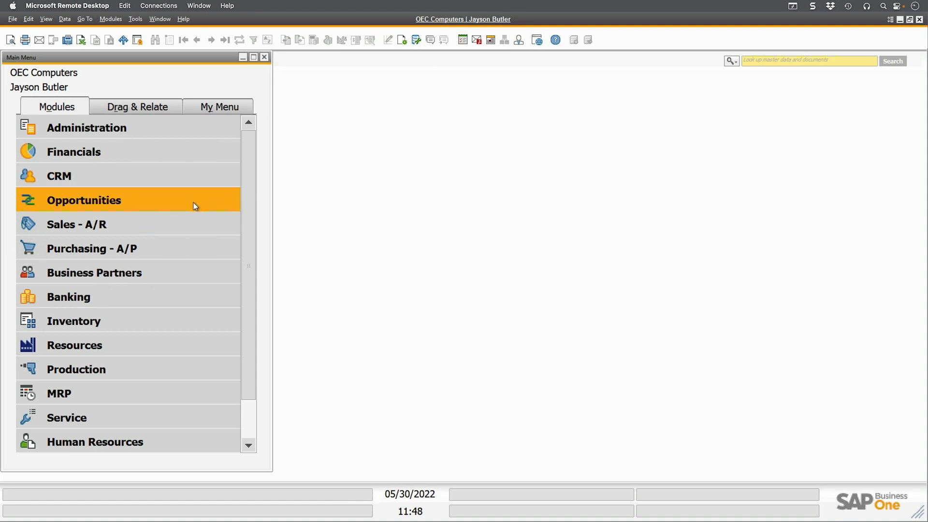
Open the latest sales order, 1184 for Huli Pizza Company, and focus its Remarks field
left_click(76, 224)
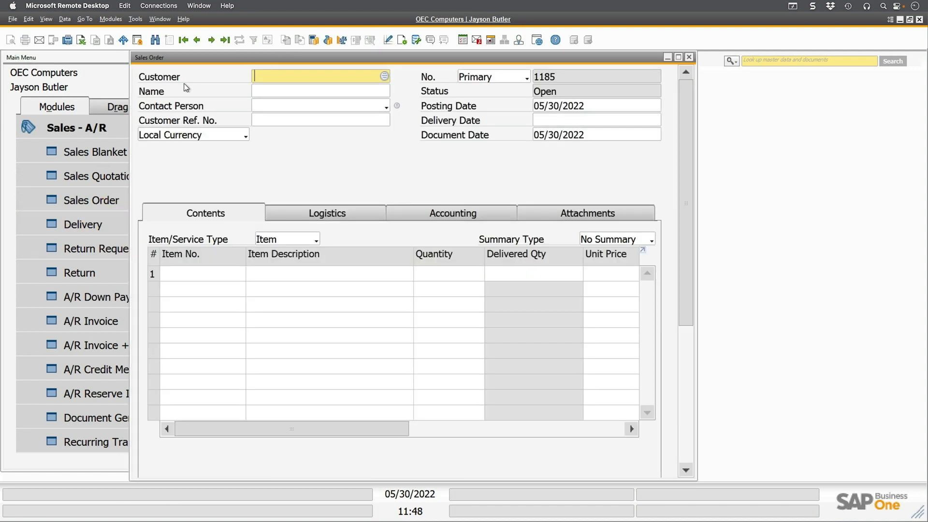
left_click(211, 40)
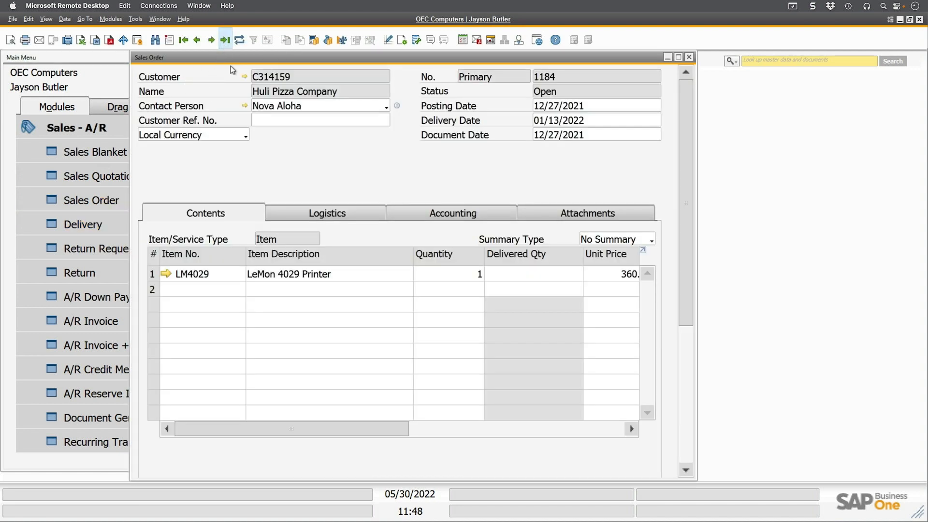
scroll("down", 3)
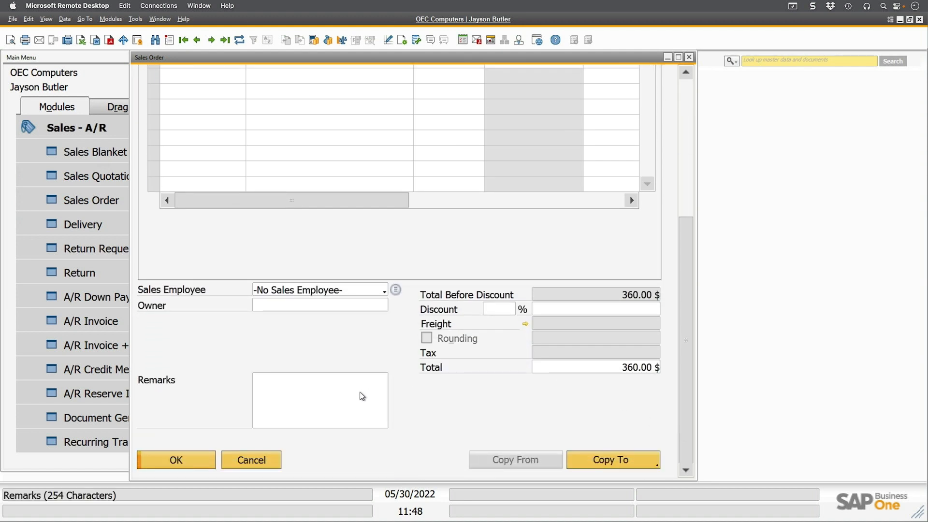
left_click(320, 400)
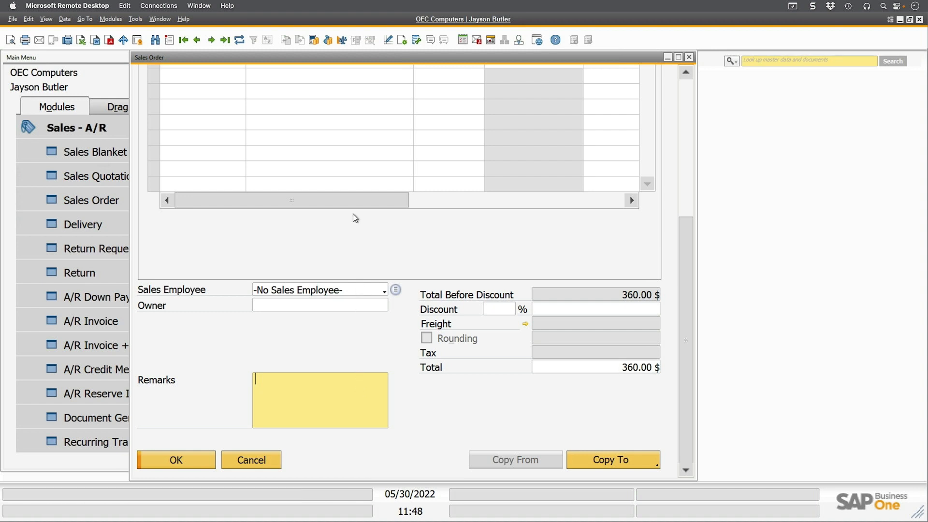
mouse_move(135, 18)
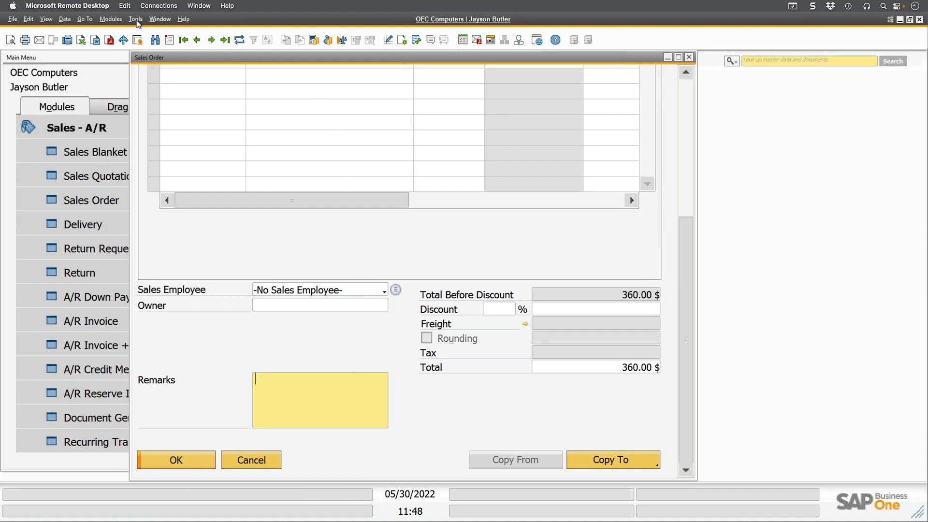
left_click(135, 19)
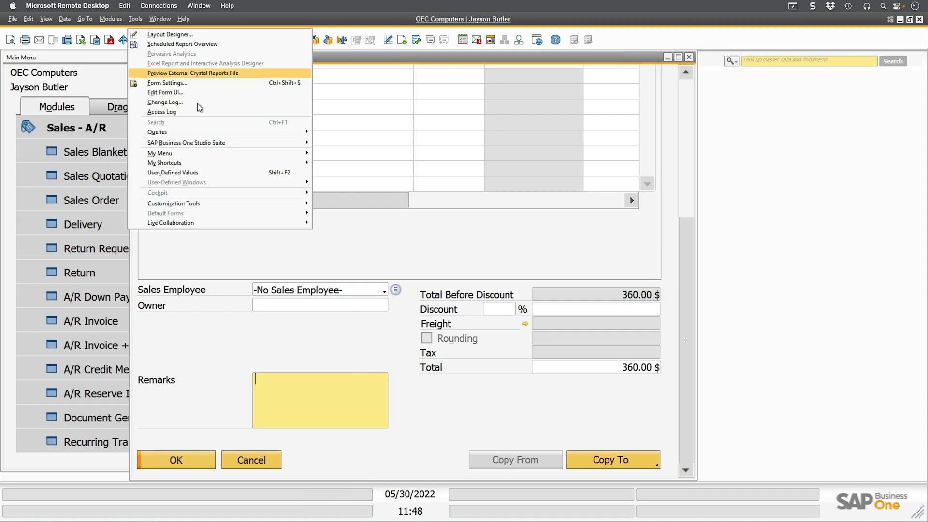
mouse_move(157, 132)
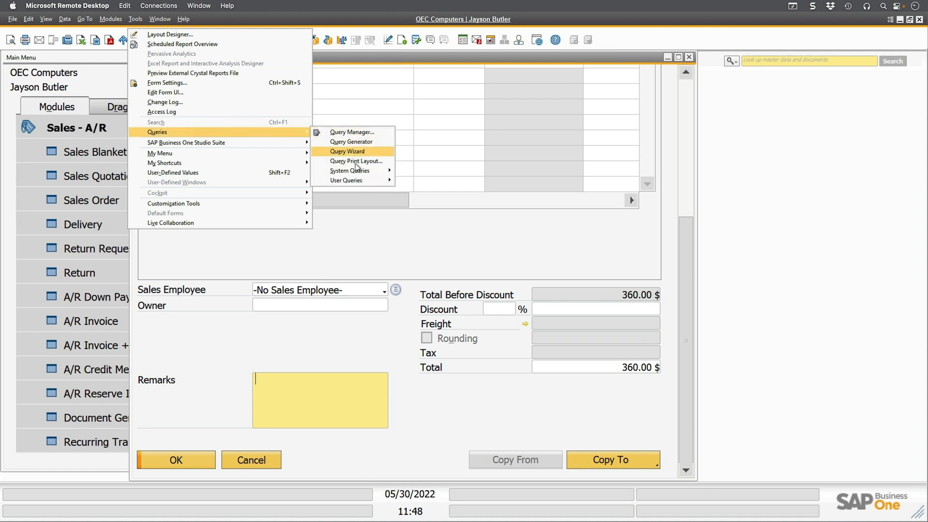
mouse_move(346, 180)
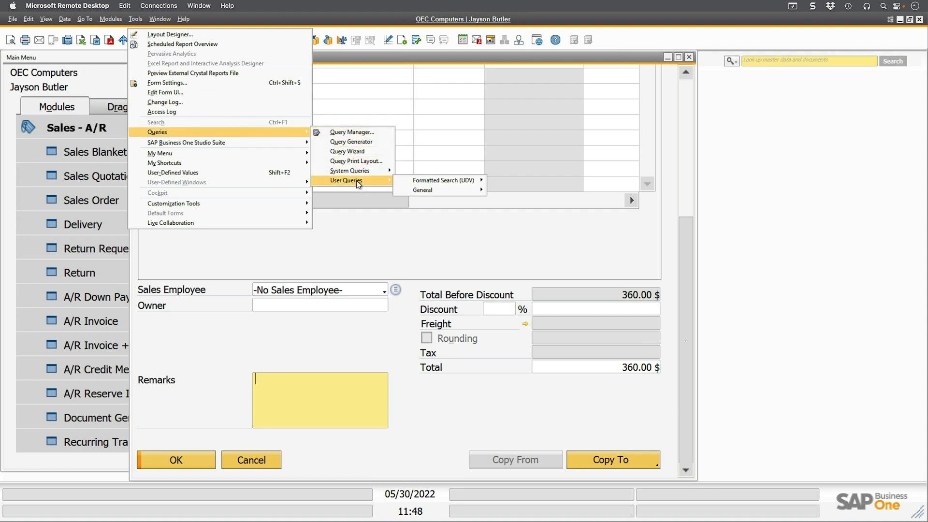
mouse_move(352, 142)
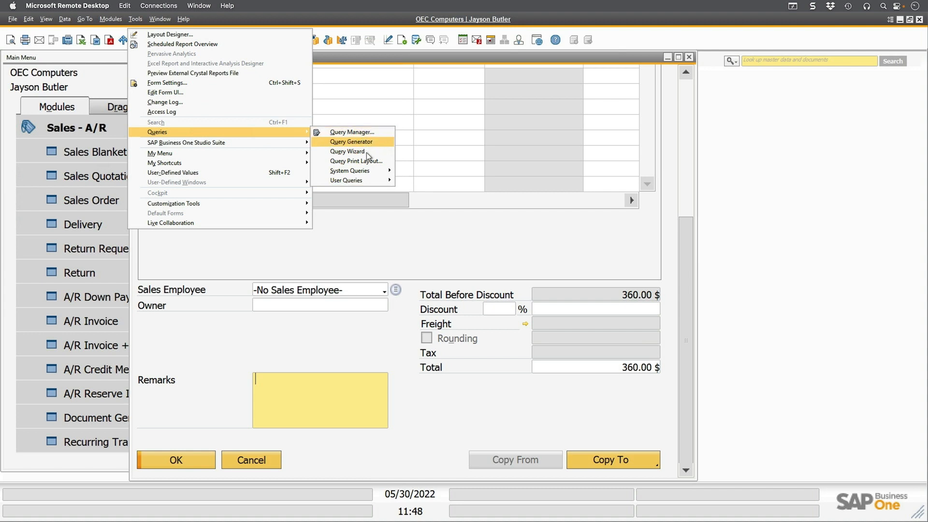
mouse_move(345, 180)
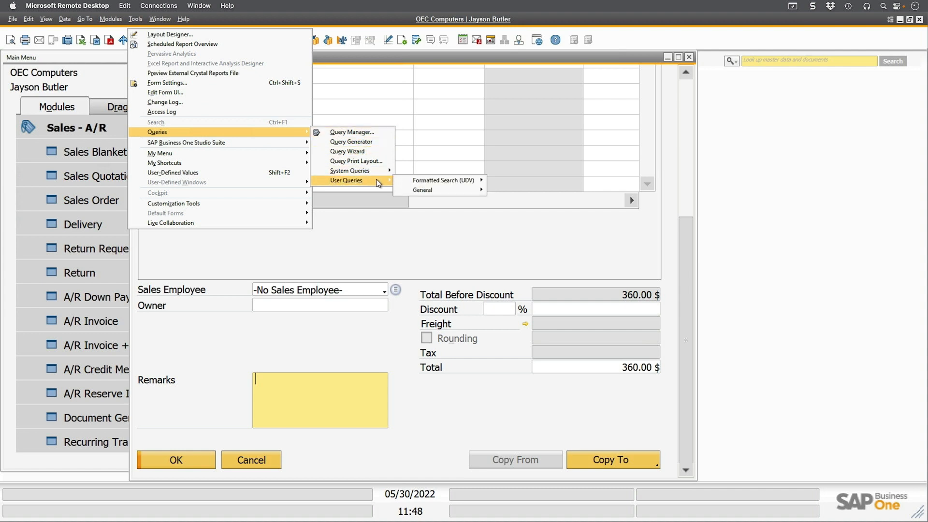
mouse_move(443, 179)
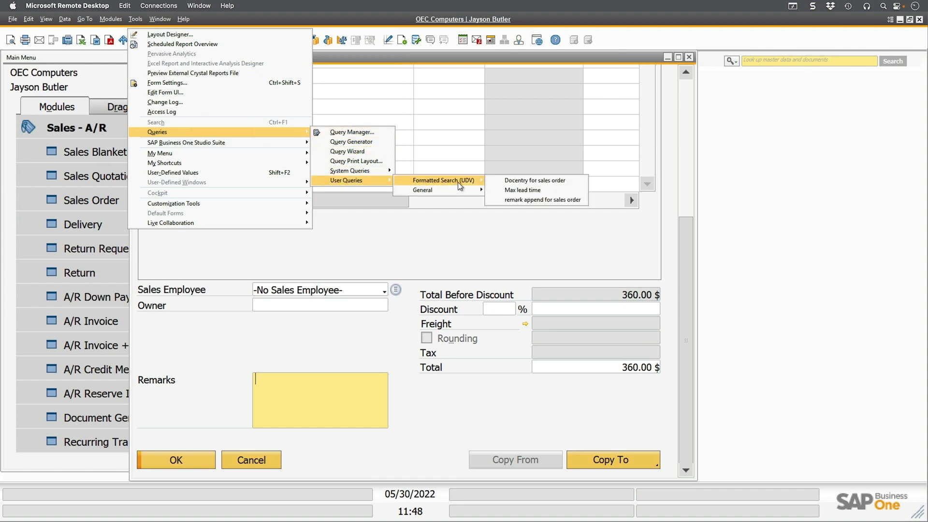
mouse_move(522, 189)
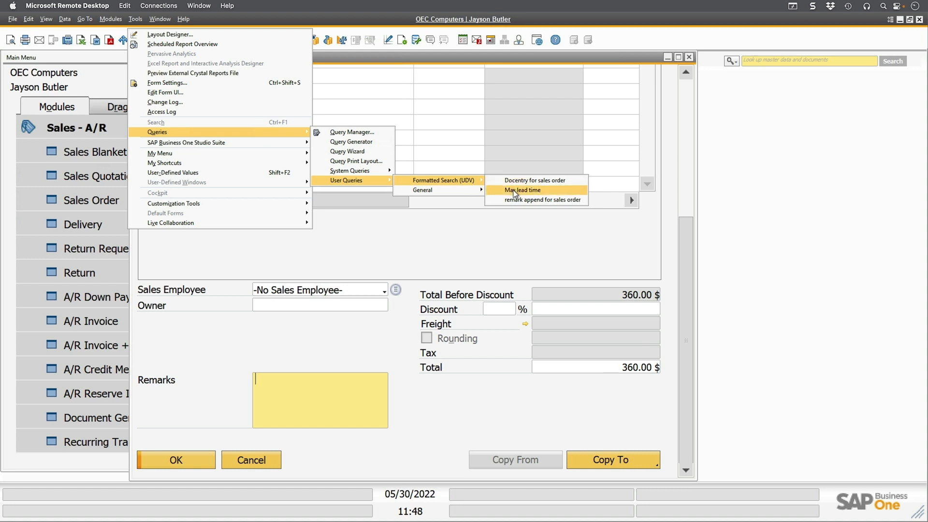
mouse_move(514, 200)
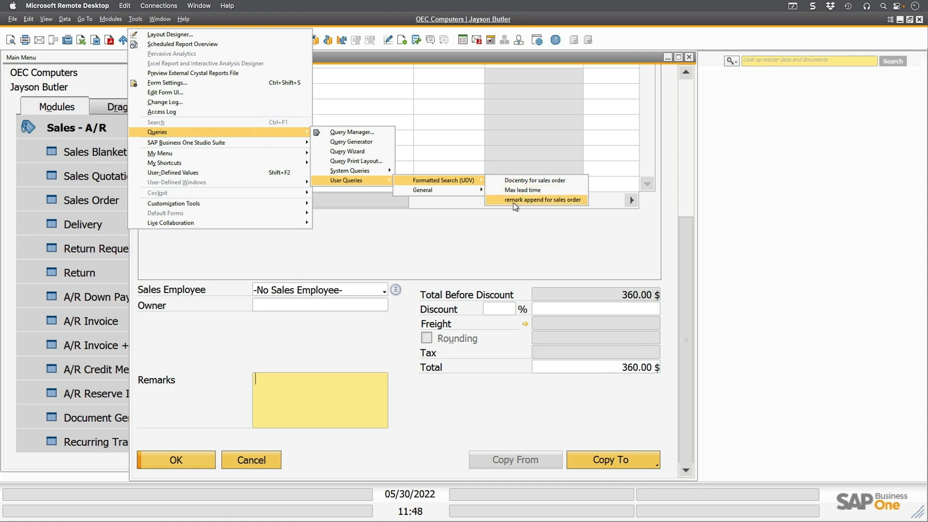
left_click(541, 200)
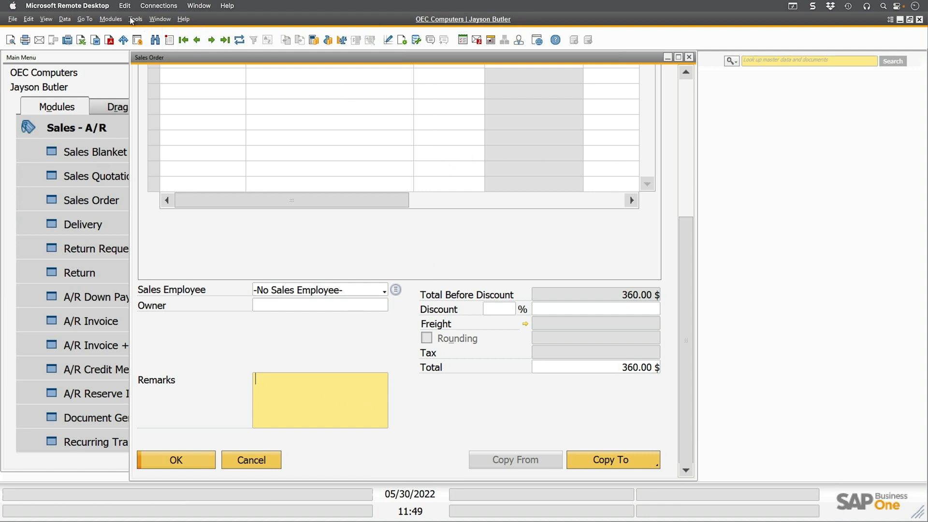
left_click(135, 18)
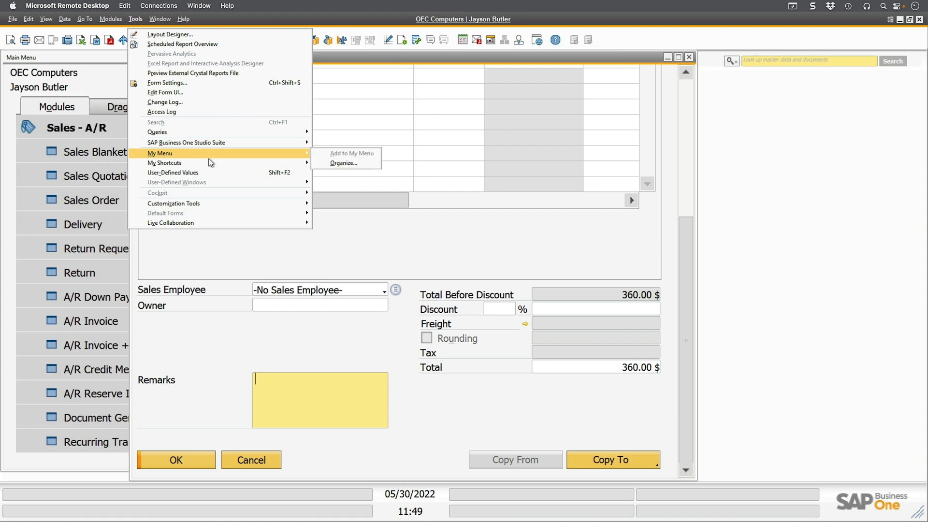
mouse_move(157, 131)
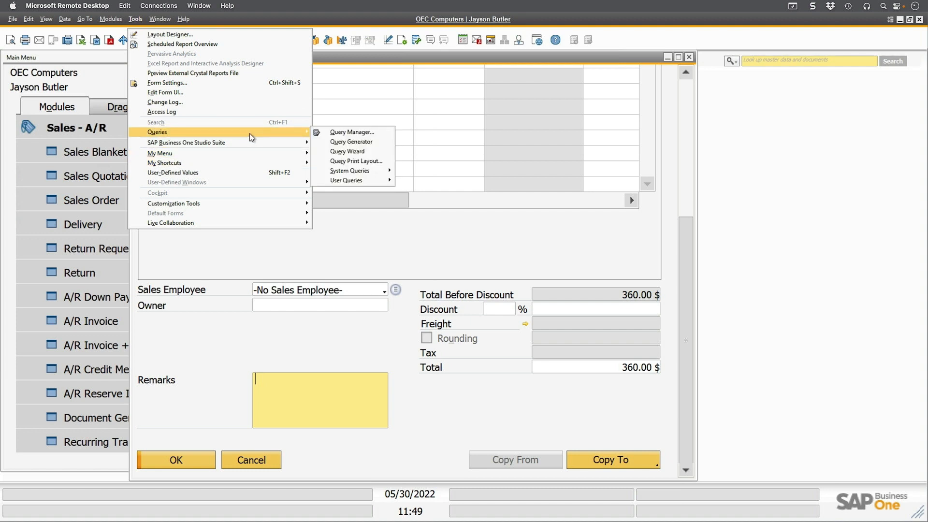
mouse_move(345, 180)
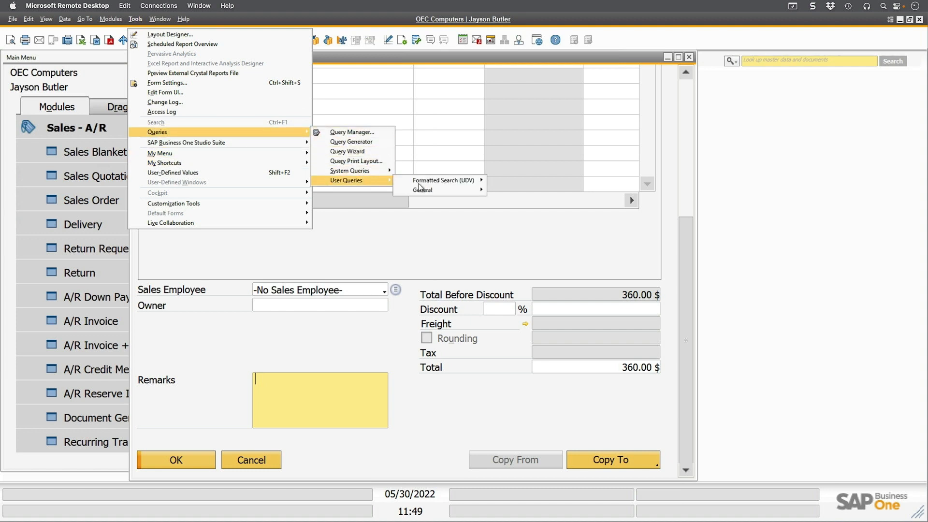
mouse_move(443, 180)
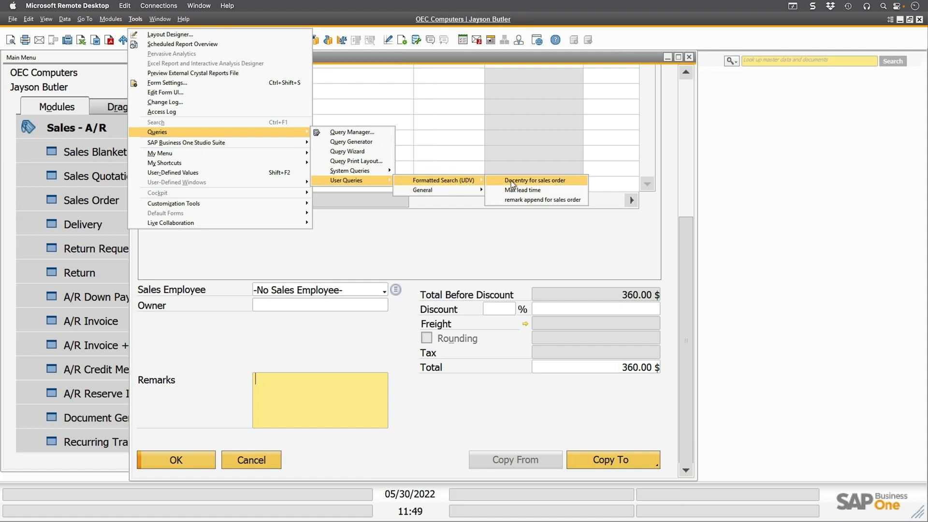
left_click(533, 179)
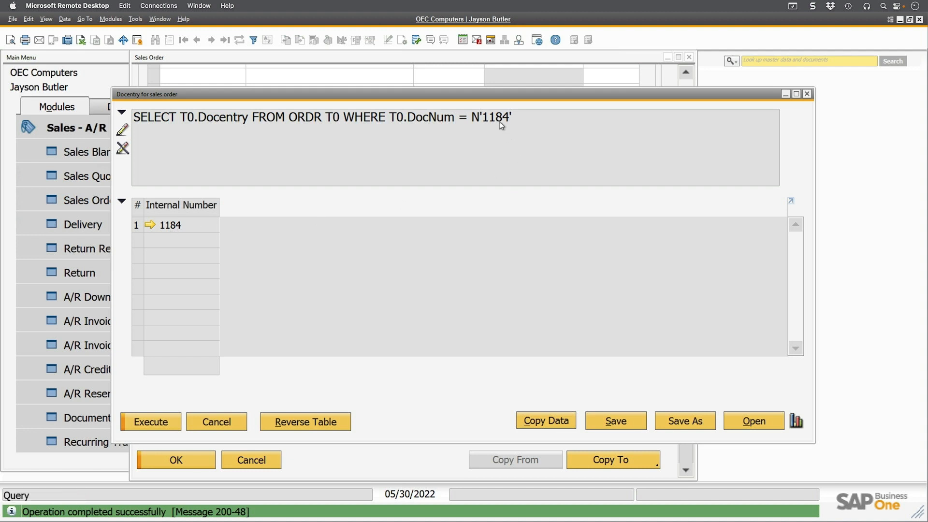
mouse_move(479, 127)
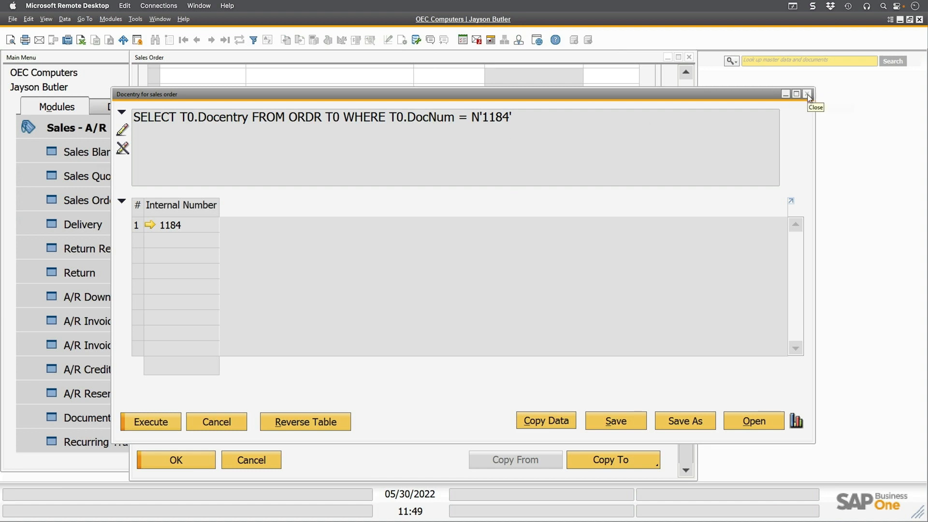
left_click(807, 94)
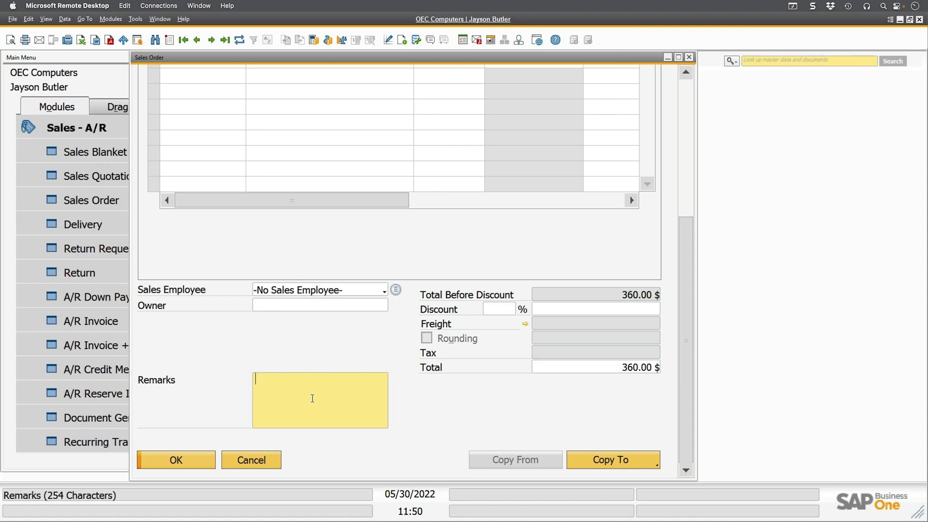
mouse_move(289, 390)
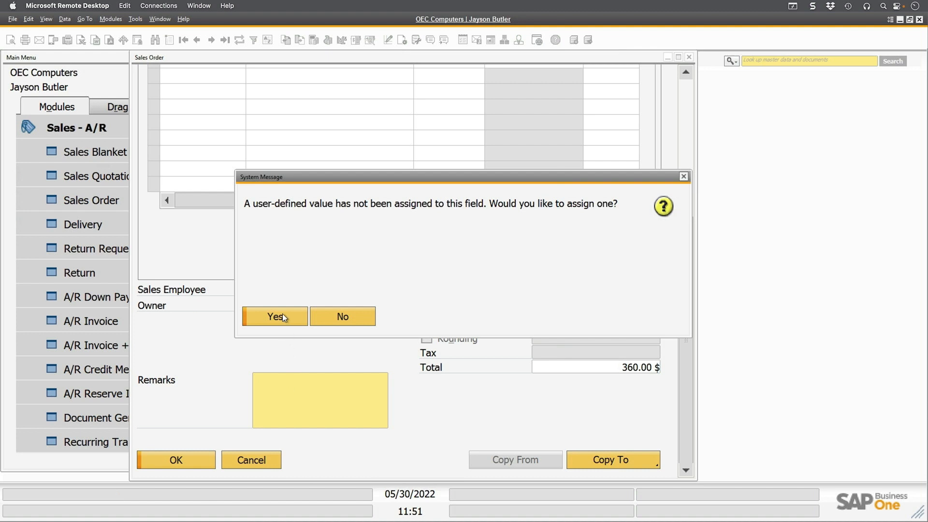
Confirm assigning a user-defined value to Remarks and choose 'according to Saved Query'
left_click(274, 316)
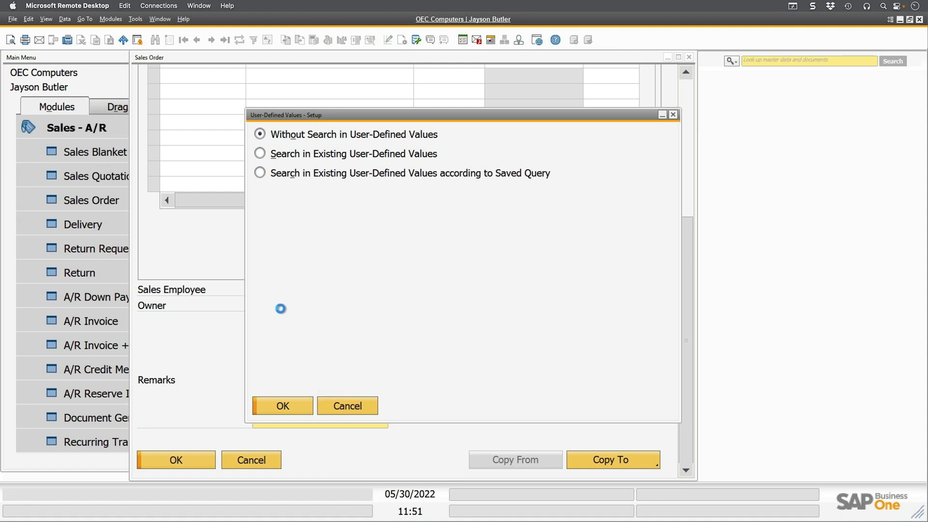
left_click(260, 173)
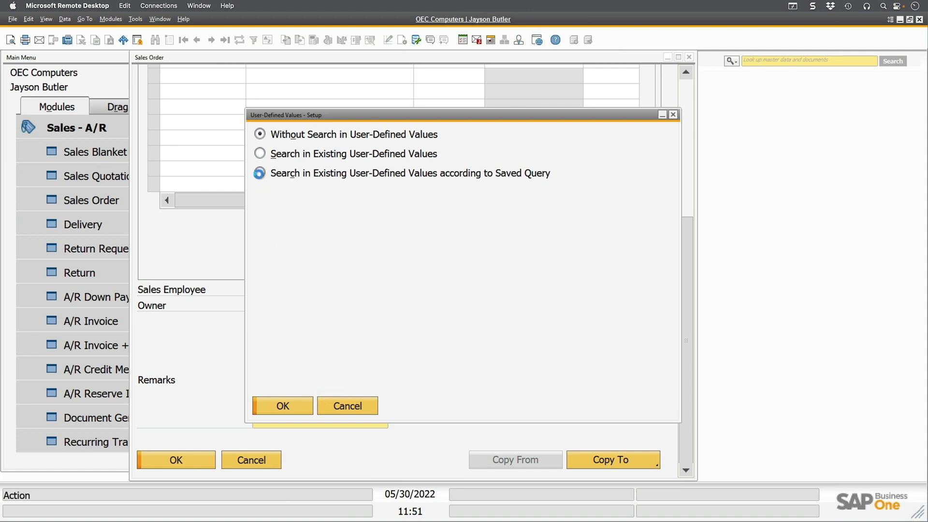
left_click(260, 173)
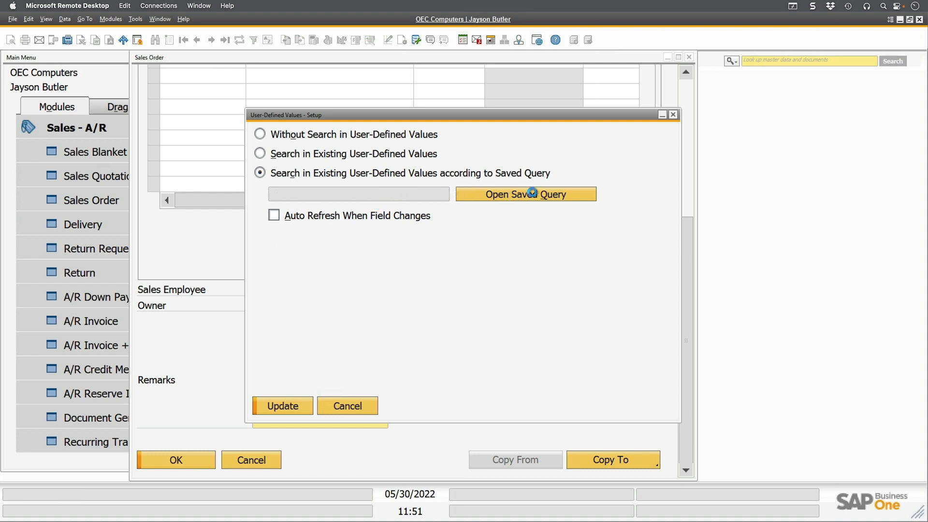
Choose 'remark append for sales order' from Formatted Search (UDV) as the Remarks query
left_click(525, 194)
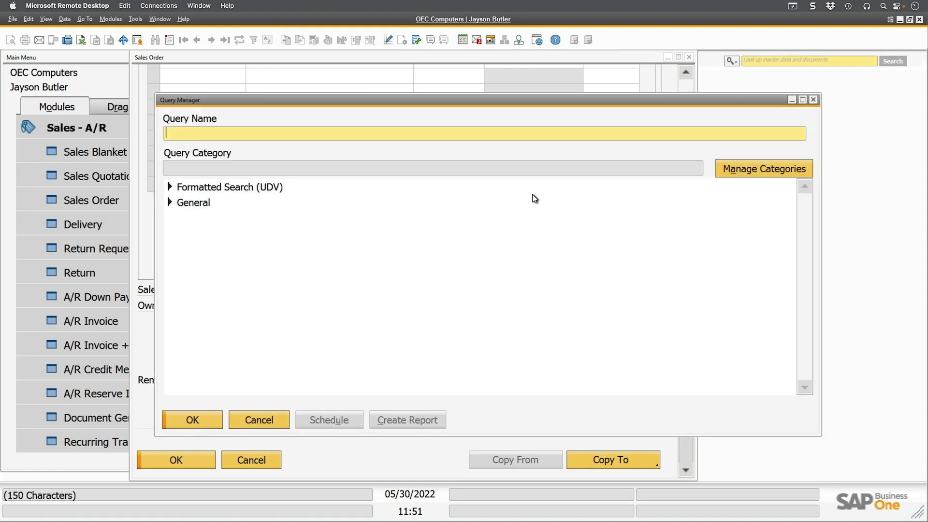
left_click(170, 187)
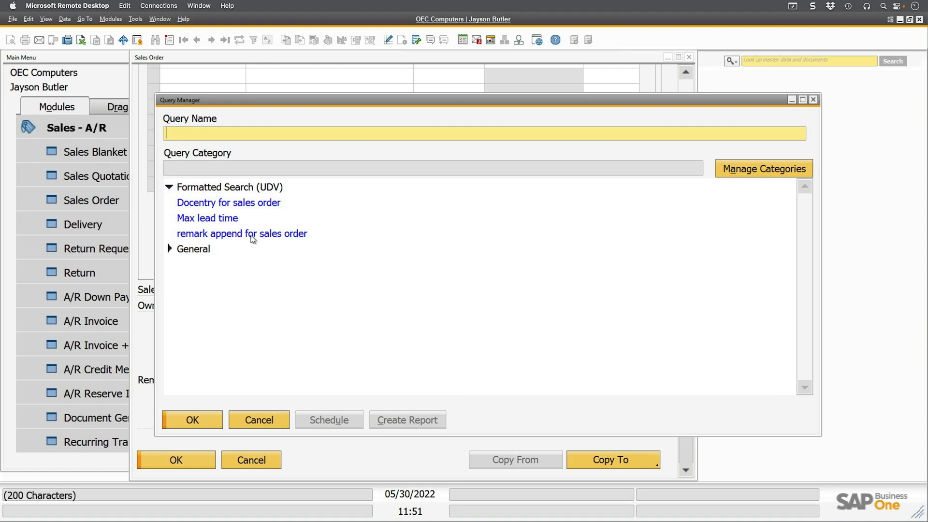
left_click(242, 233)
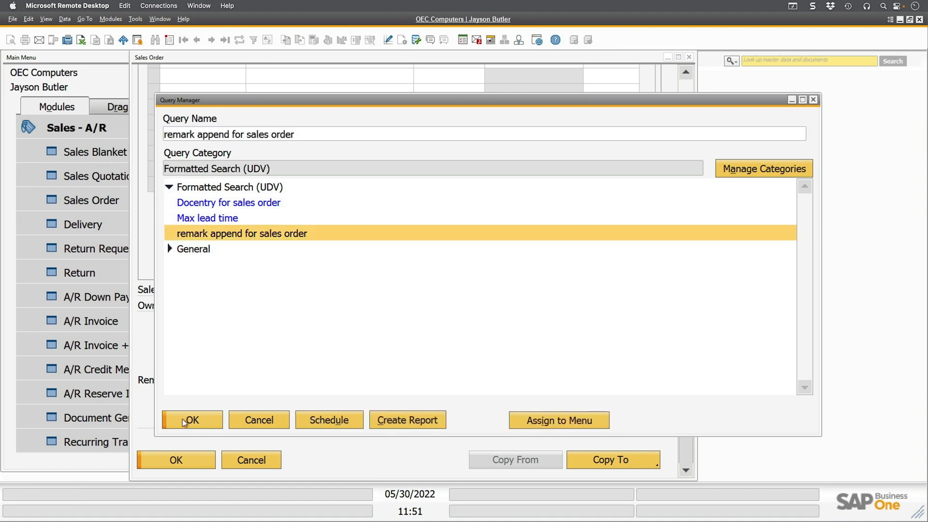
left_click(190, 419)
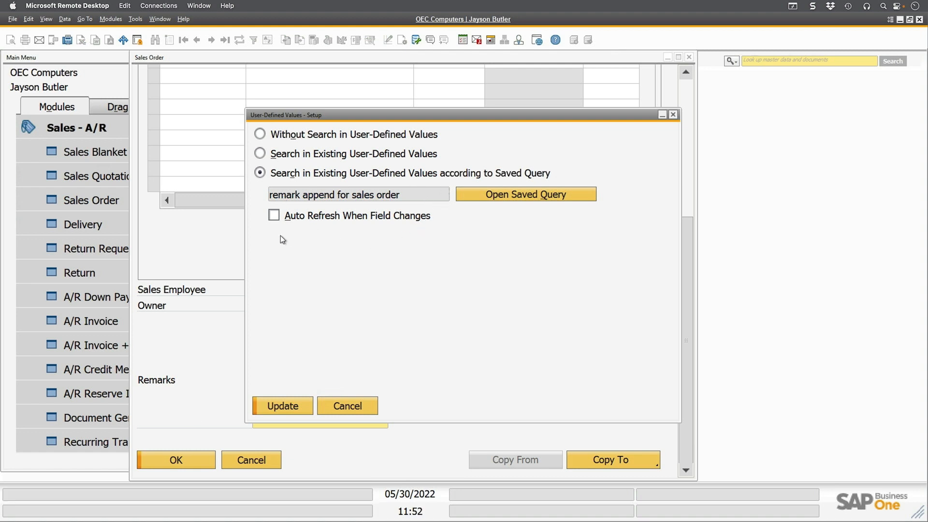
mouse_move(327, 225)
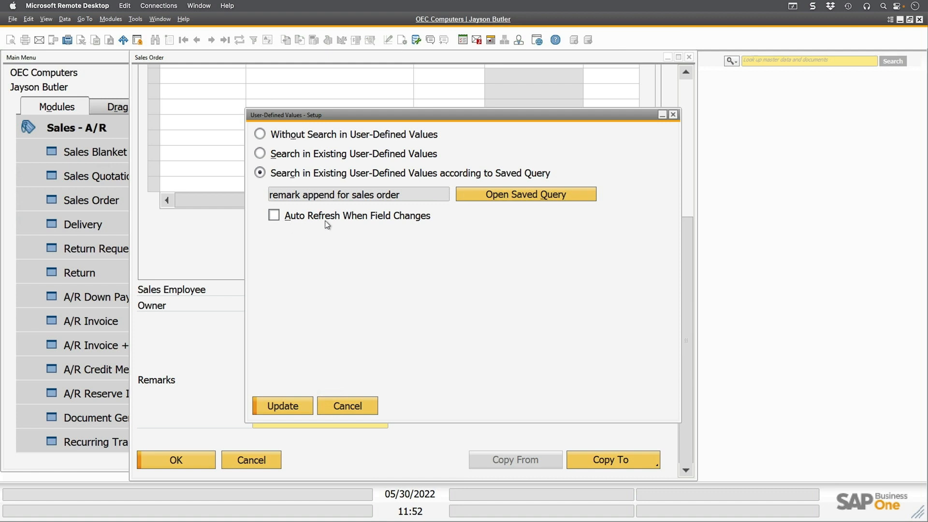
mouse_move(279, 226)
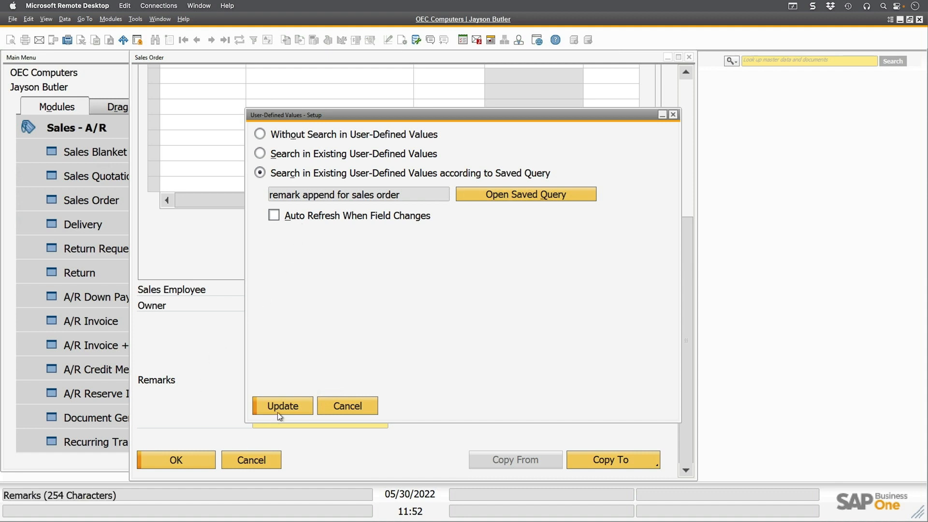
Save the Remarks value setup, then close sales order 1184 without saving changes
left_click(283, 406)
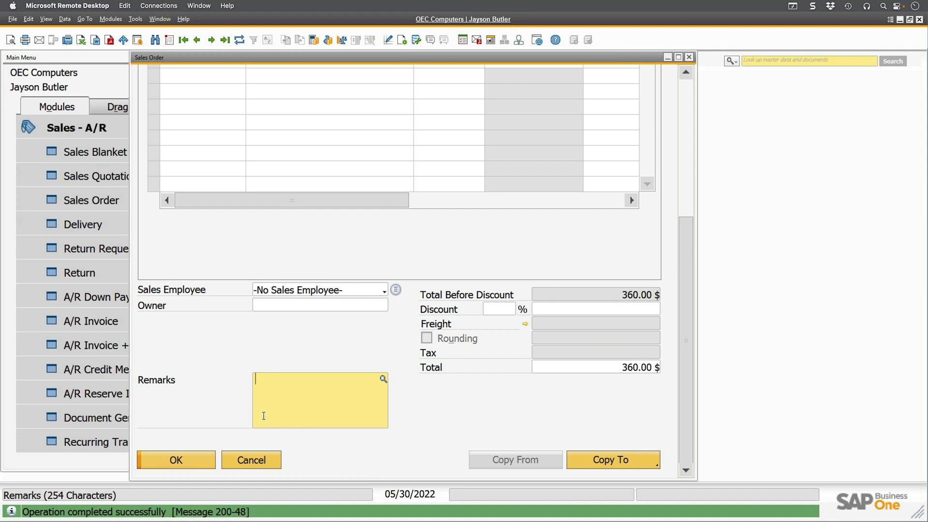
mouse_move(383, 383)
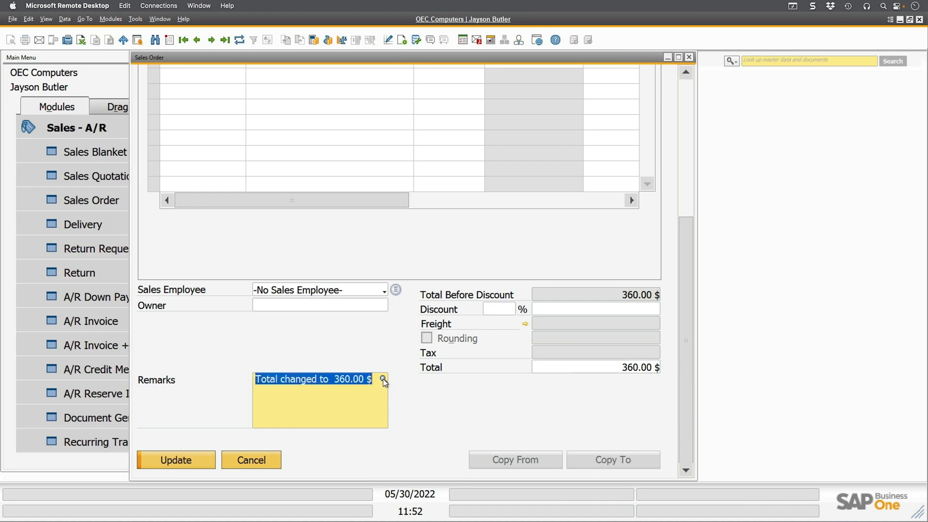
mouse_move(343, 388)
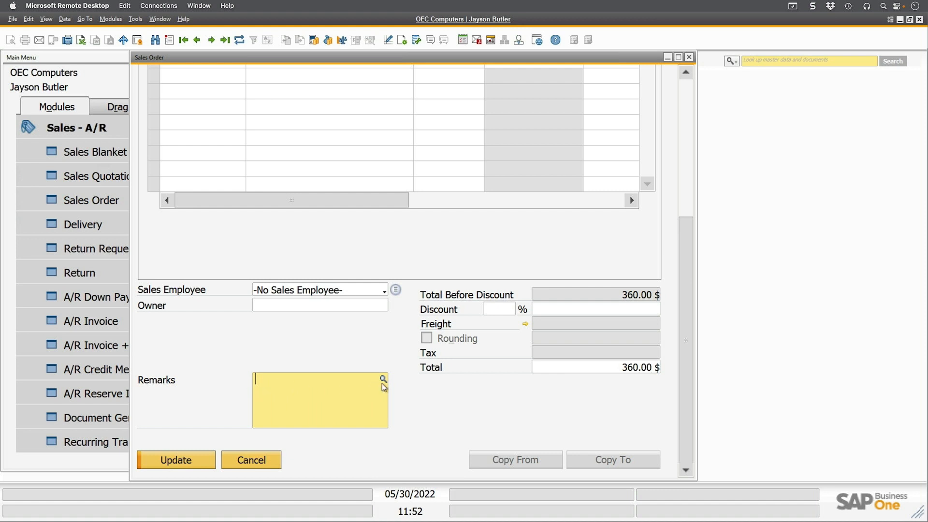
mouse_move(384, 384)
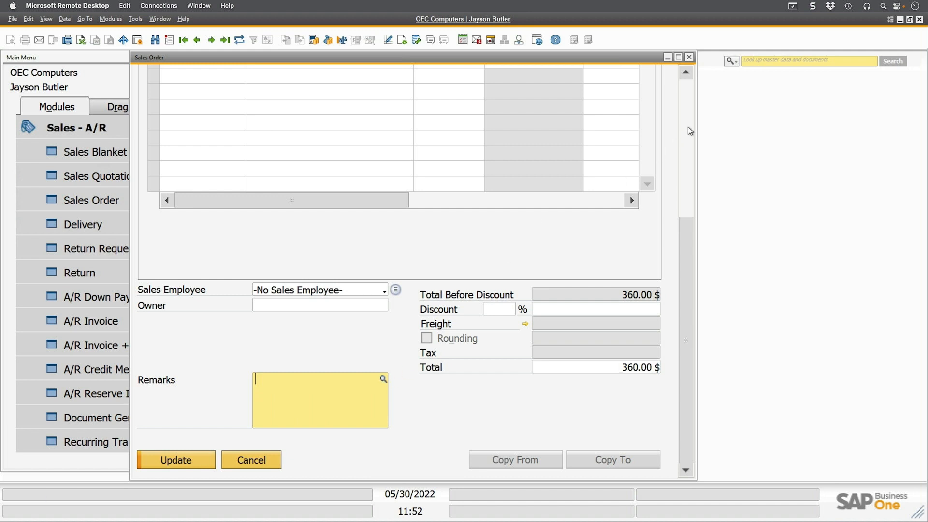
left_click(688, 57)
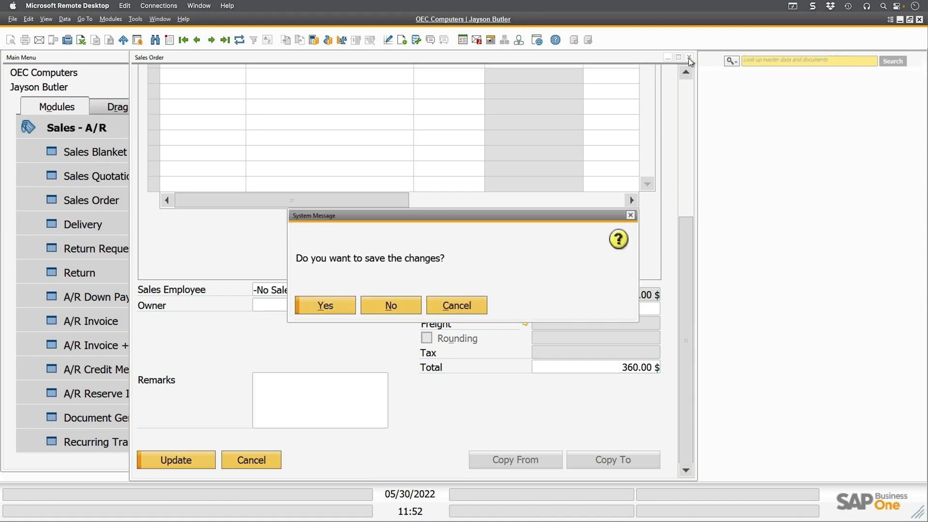
left_click(390, 305)
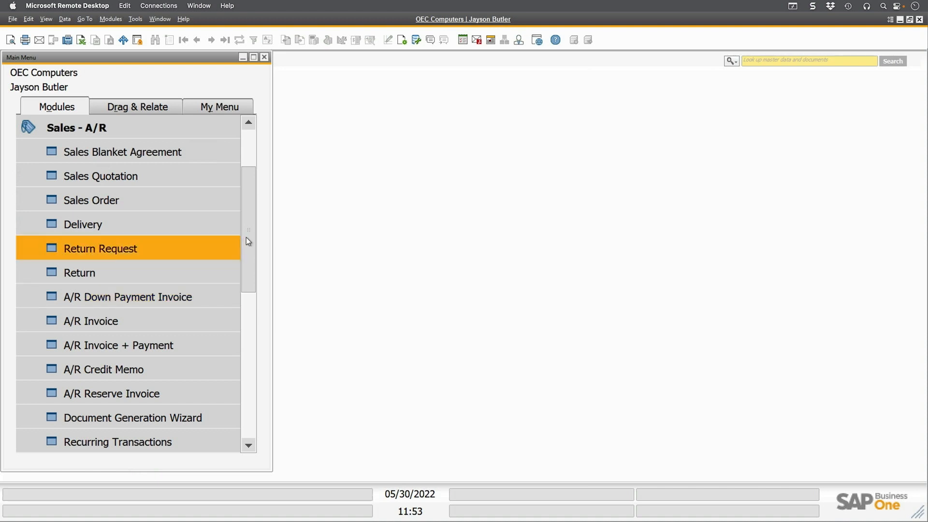
Look up item LM4029 by entering LM40 in Item No., then select Max Lead Time
scroll("down", 3)
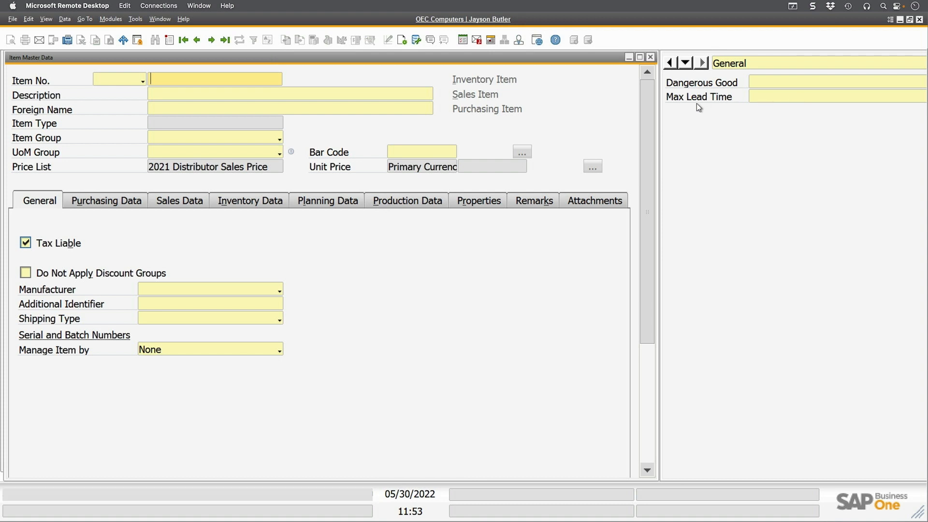
left_click(834, 95)
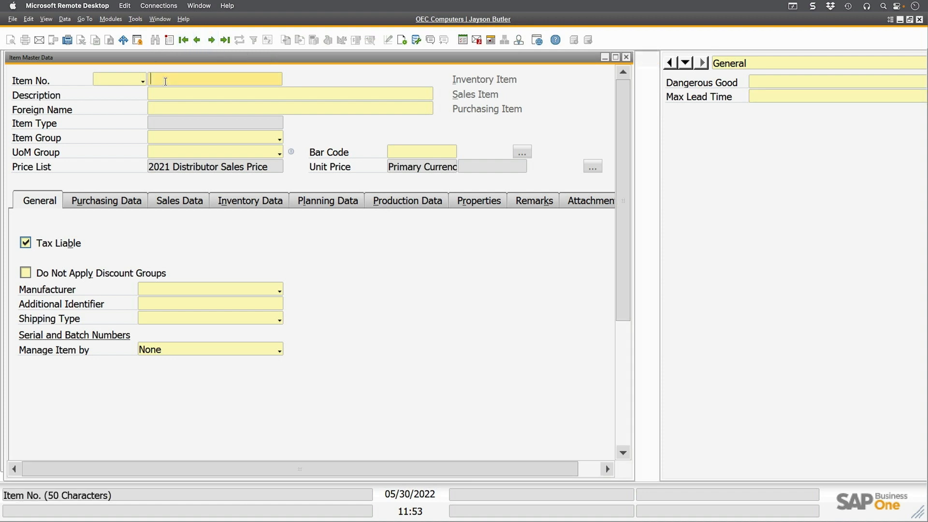
type("LM4029")
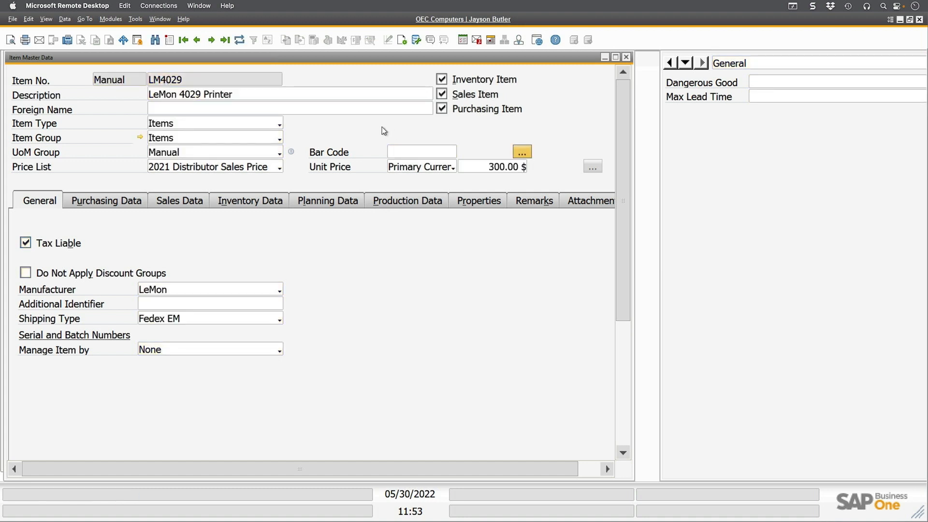
left_click(828, 96)
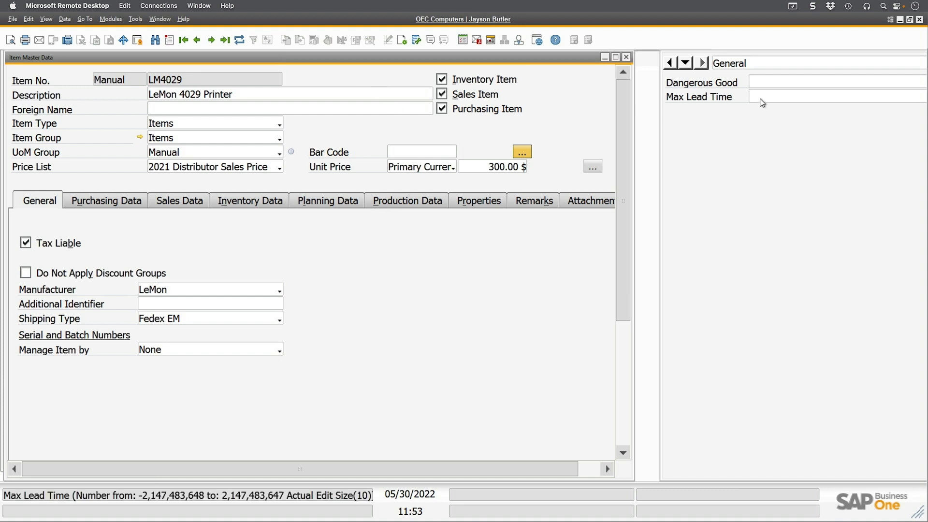
left_click(822, 95)
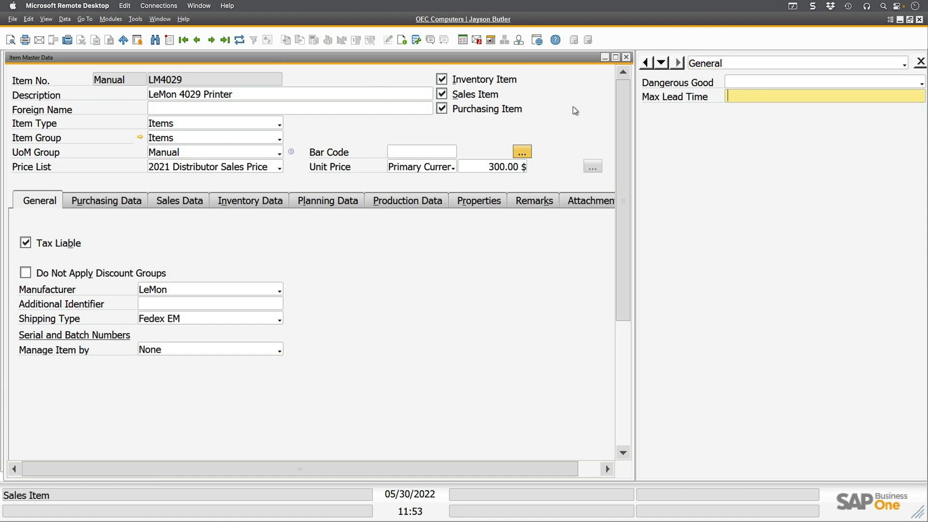
mouse_move(495, 99)
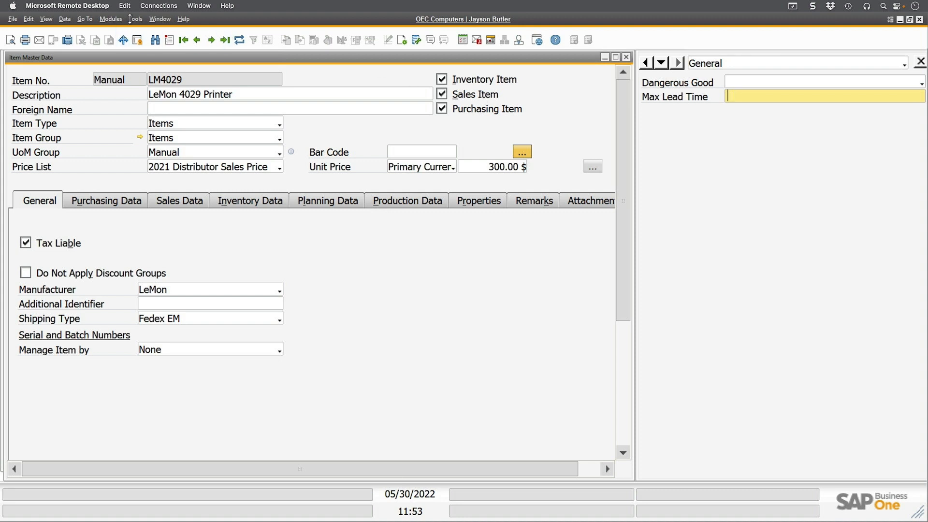
left_click(135, 18)
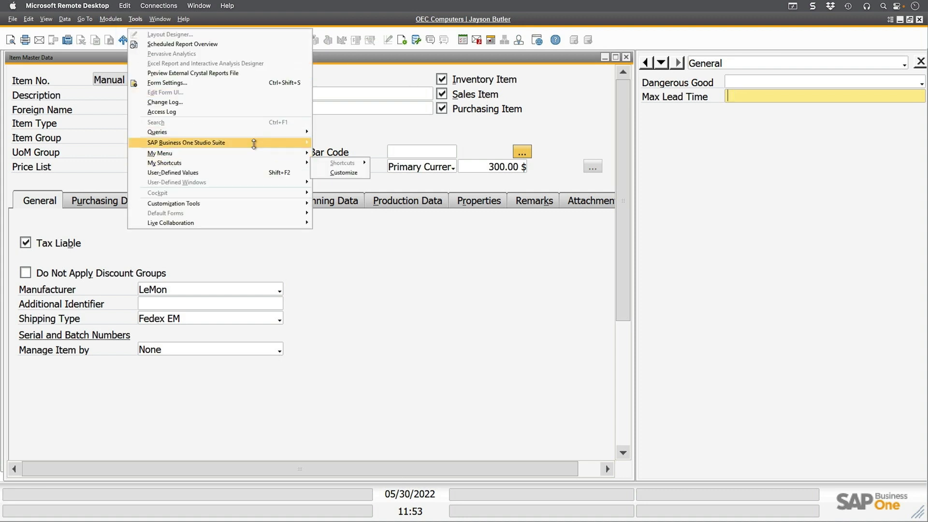
mouse_move(157, 131)
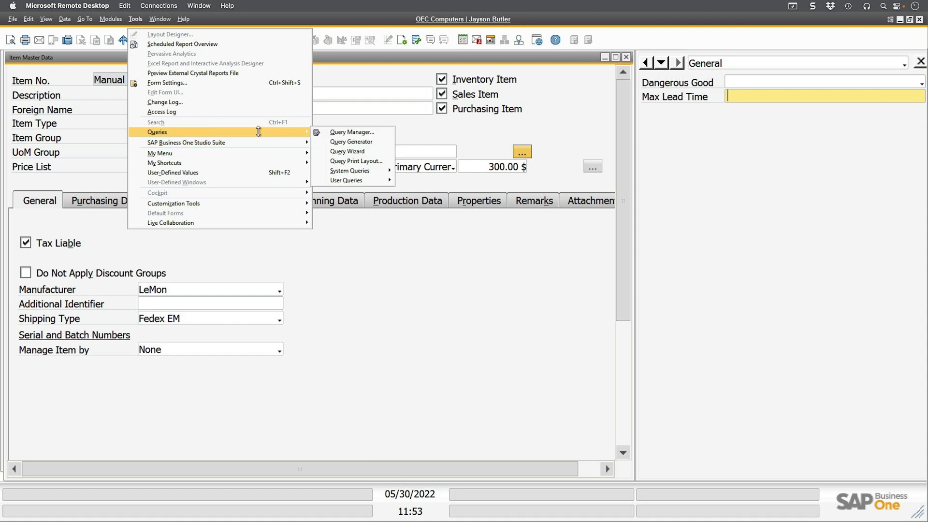
mouse_move(346, 179)
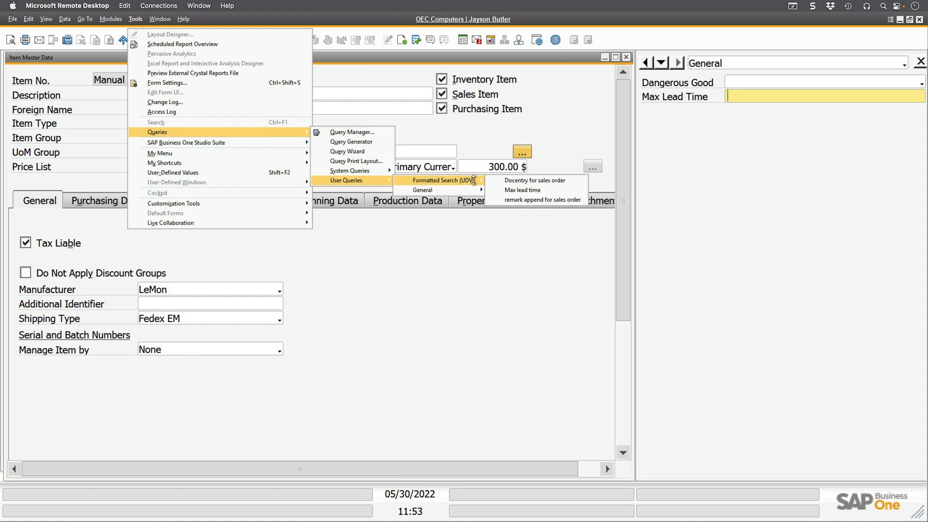
mouse_move(535, 180)
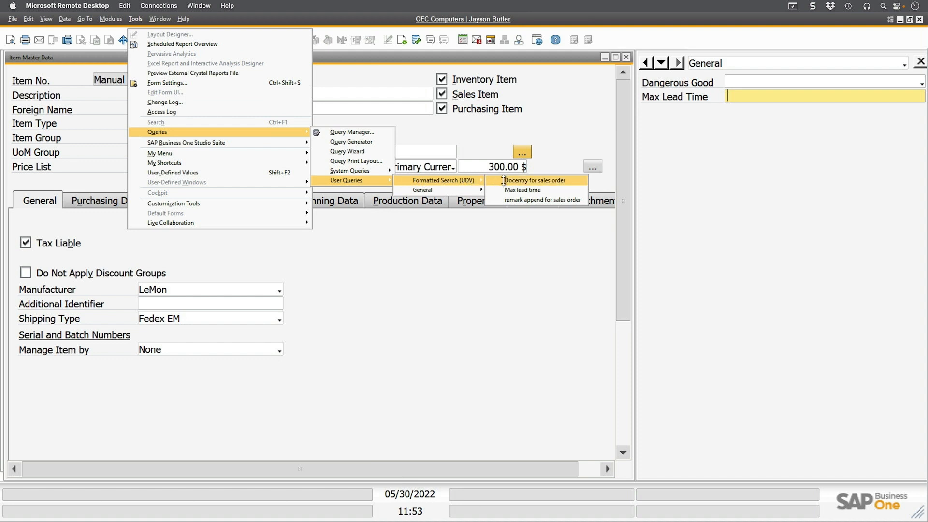
left_click(521, 189)
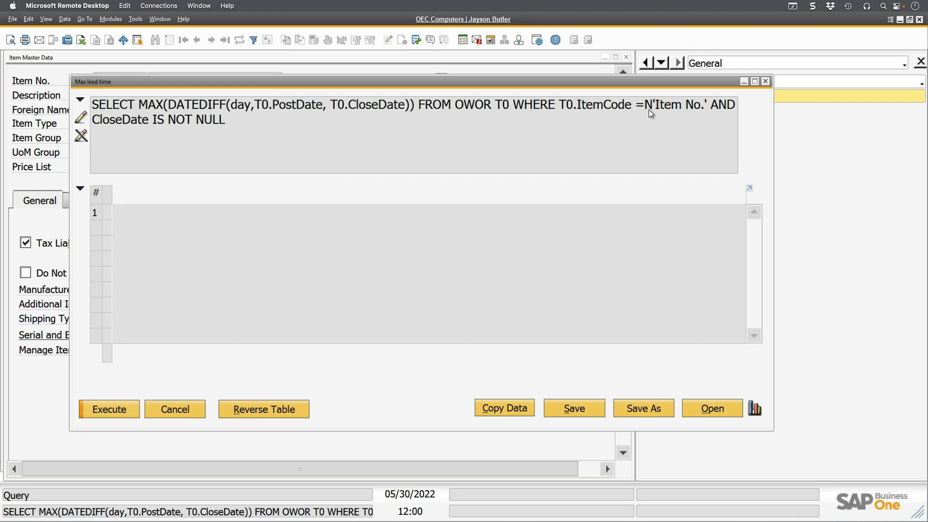
mouse_move(656, 112)
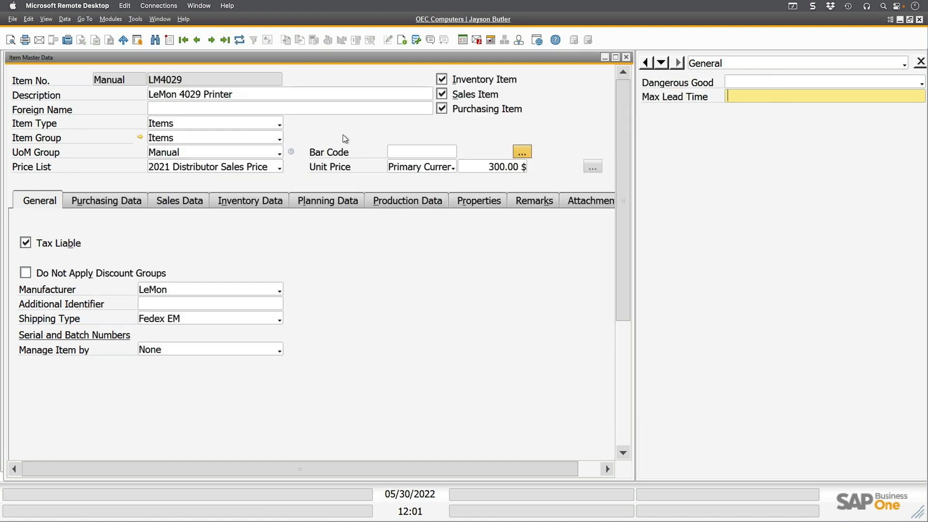
Reopen the 'Max lead time' query and read Item No.'s field reference, $[$6.0.0]
left_click(416, 39)
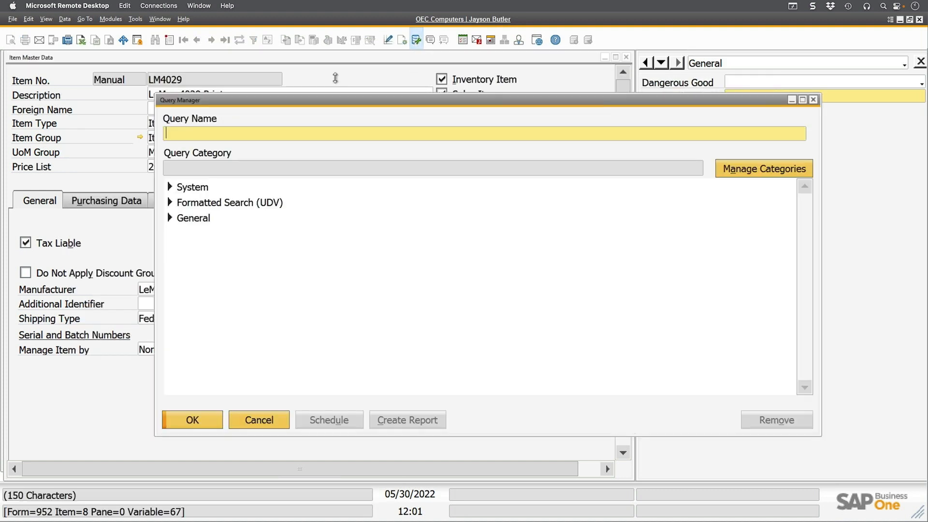
left_click(170, 202)
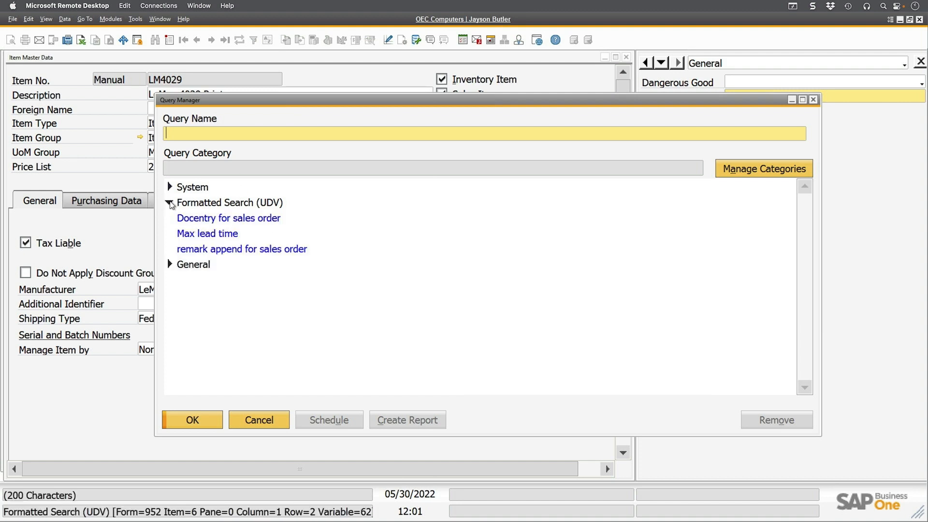
left_click(208, 233)
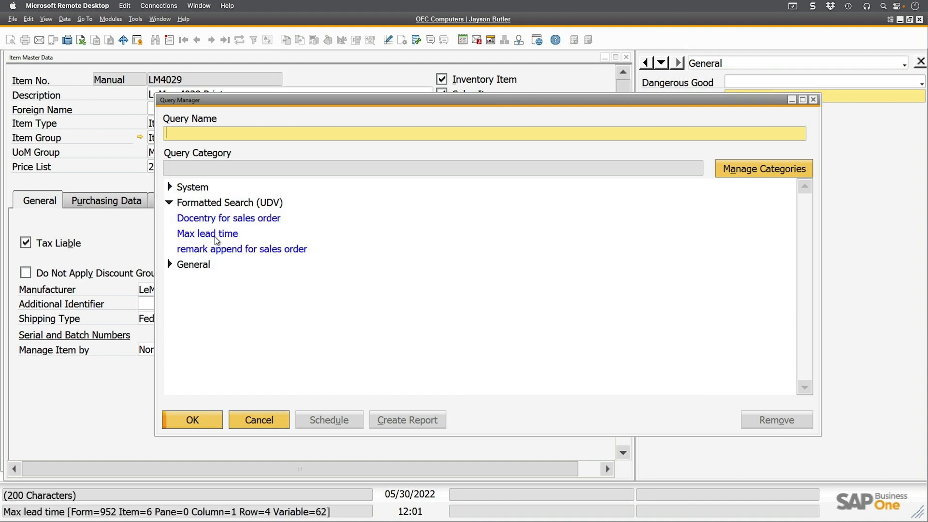
left_click(207, 233)
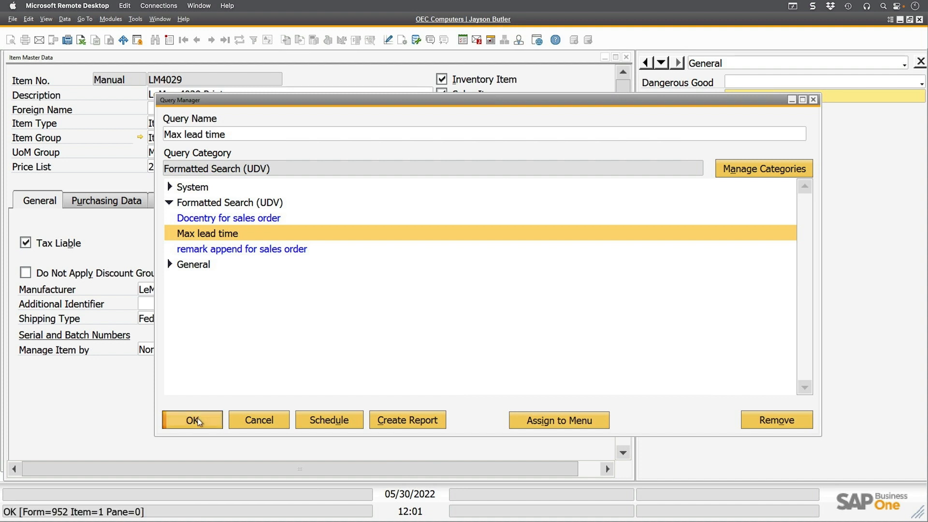
left_click(192, 420)
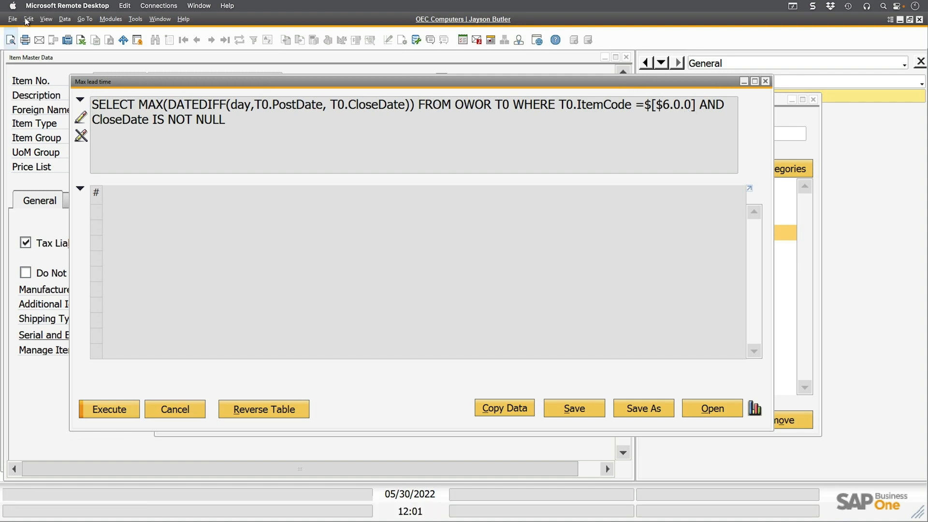
left_click(45, 19)
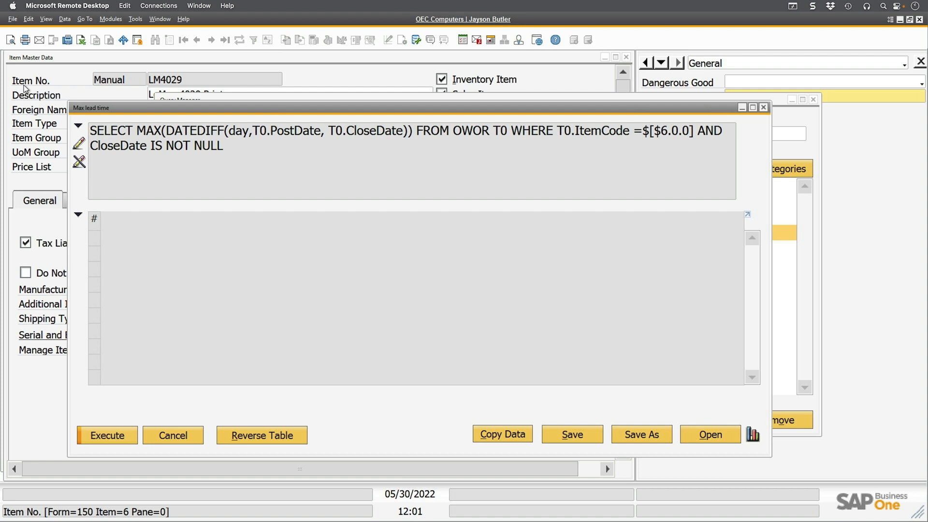
mouse_move(40, 89)
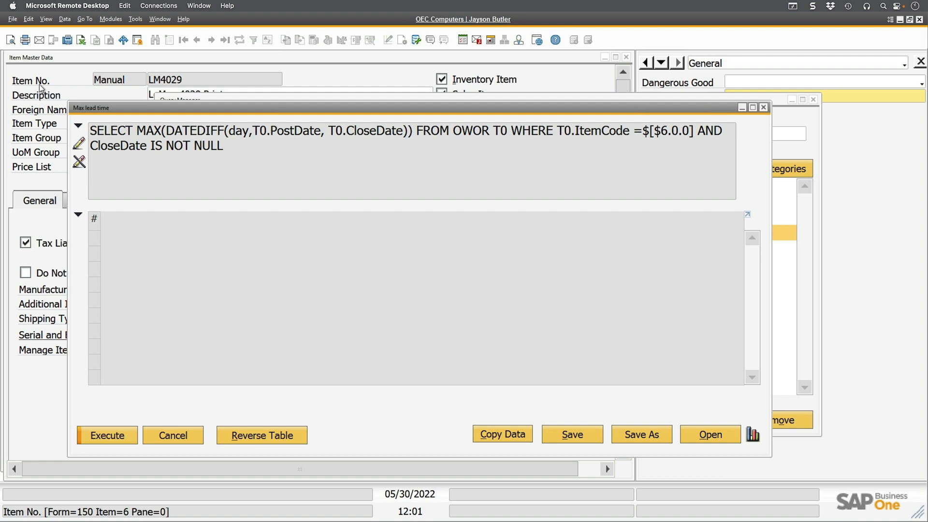
mouse_move(41, 88)
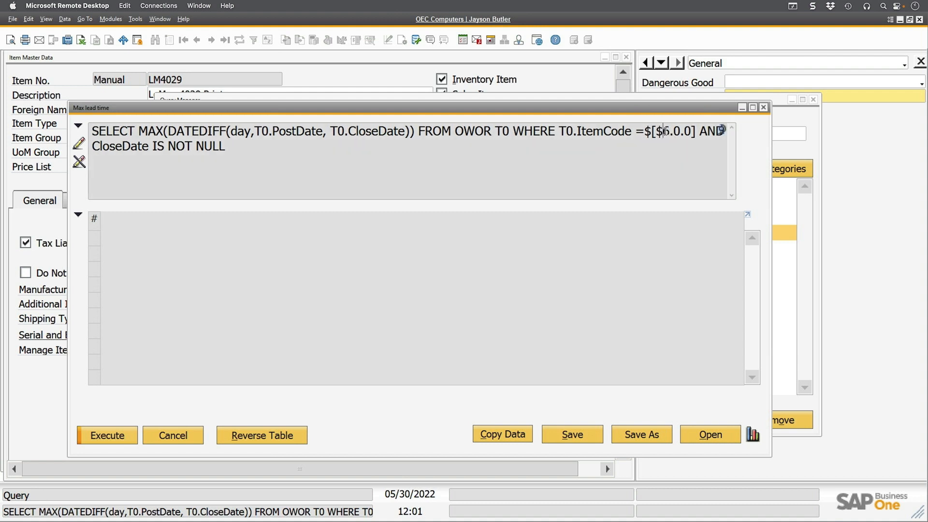
double_click(664, 131)
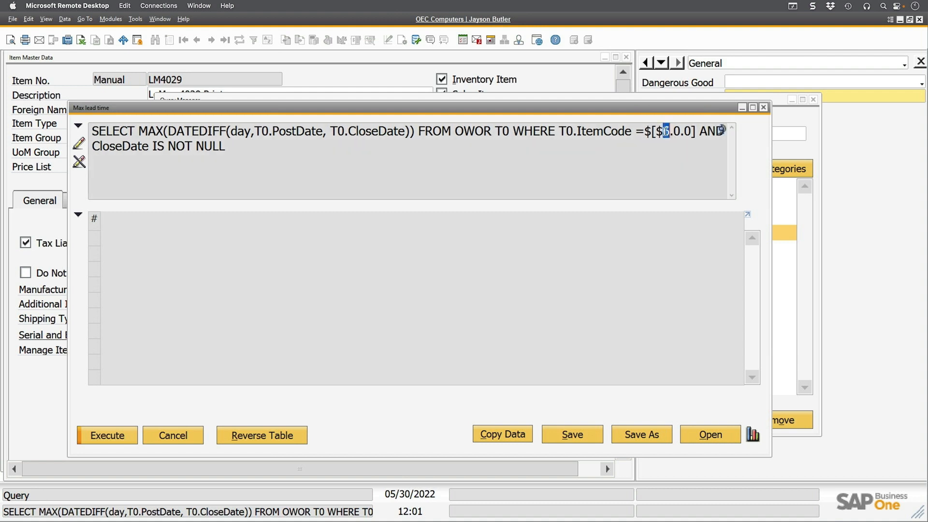
type("6")
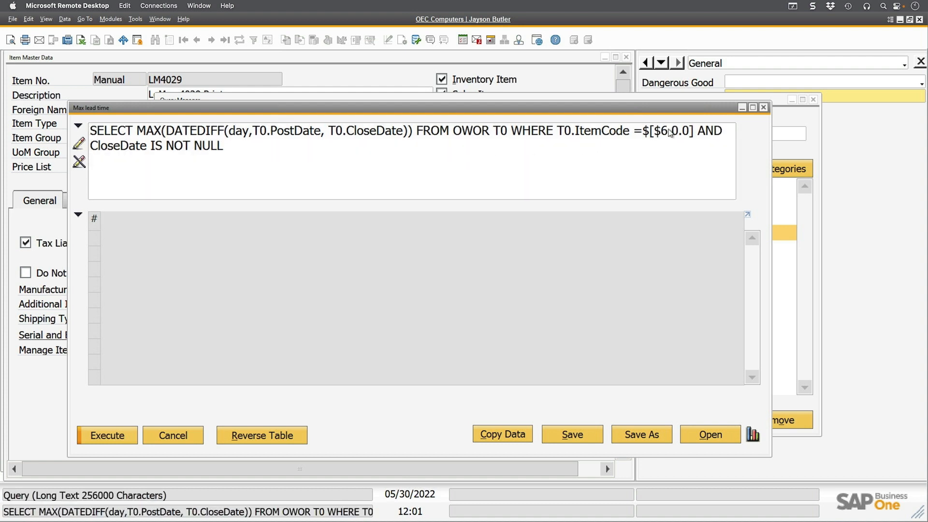
left_click(408, 137)
type("5")
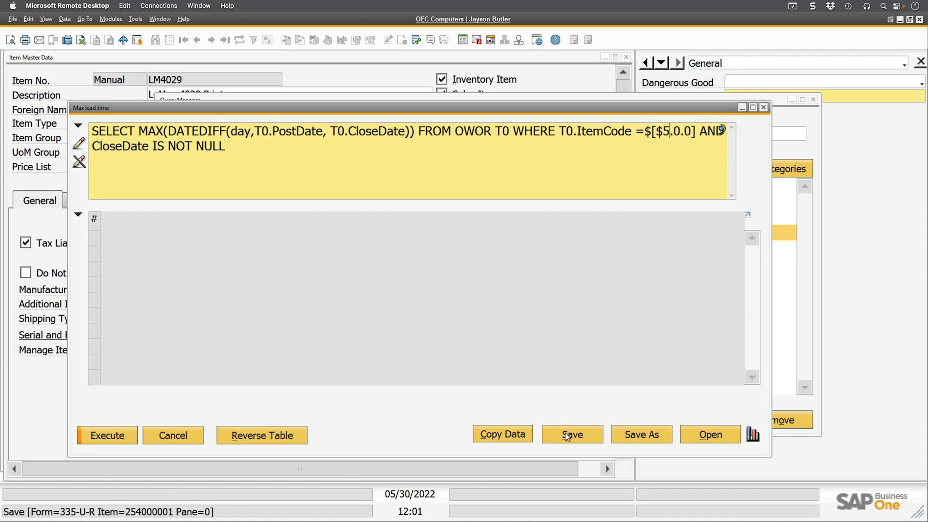
left_click(570, 435)
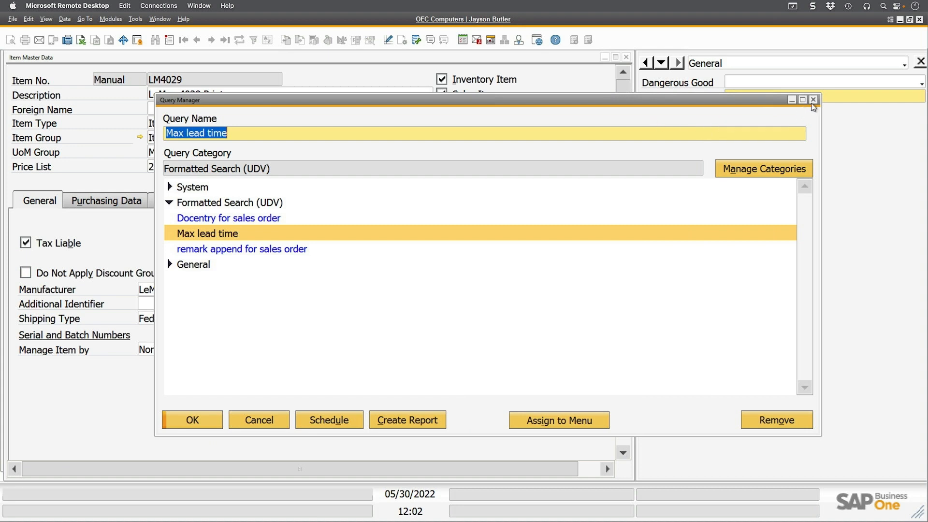
left_click(813, 99)
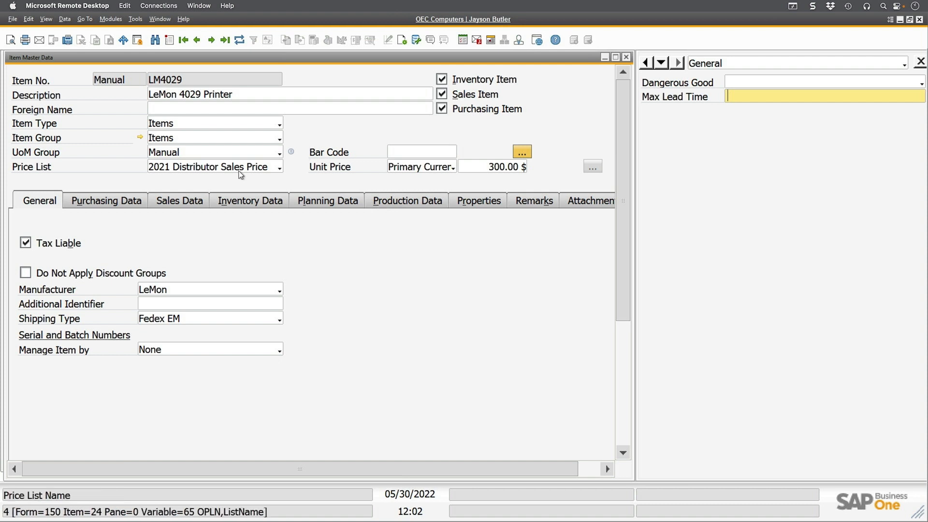
mouse_move(239, 172)
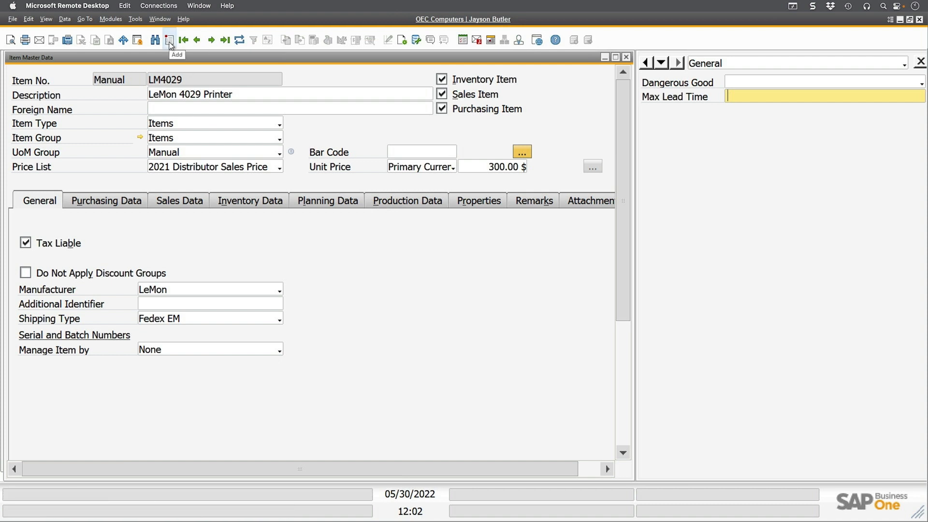
left_click(135, 18)
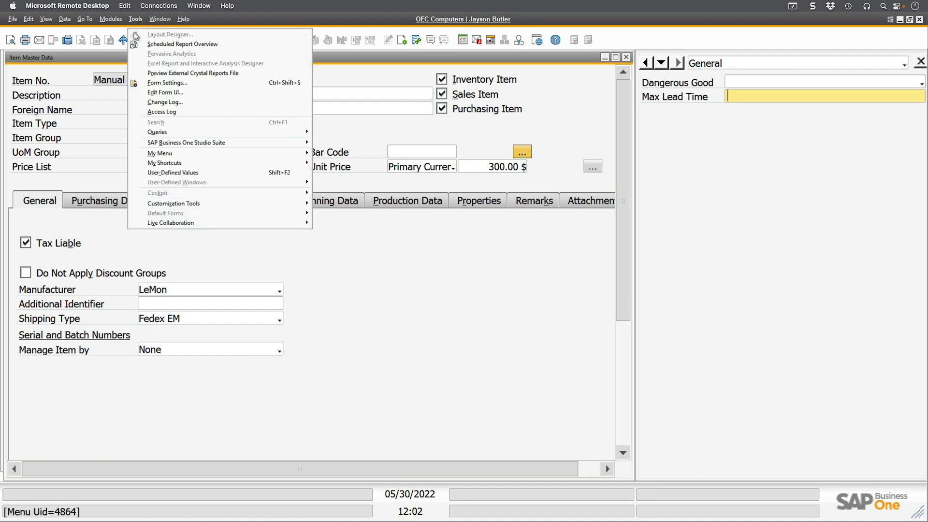
mouse_move(156, 131)
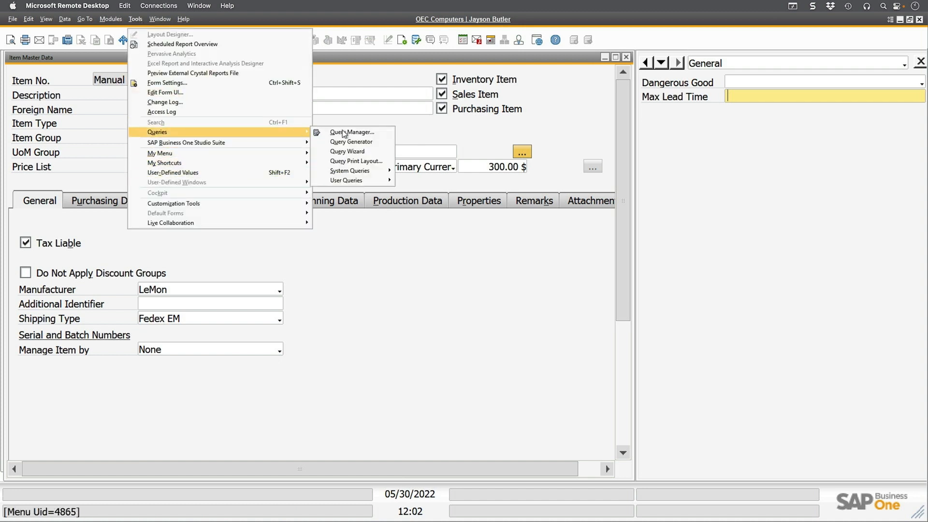
mouse_move(346, 180)
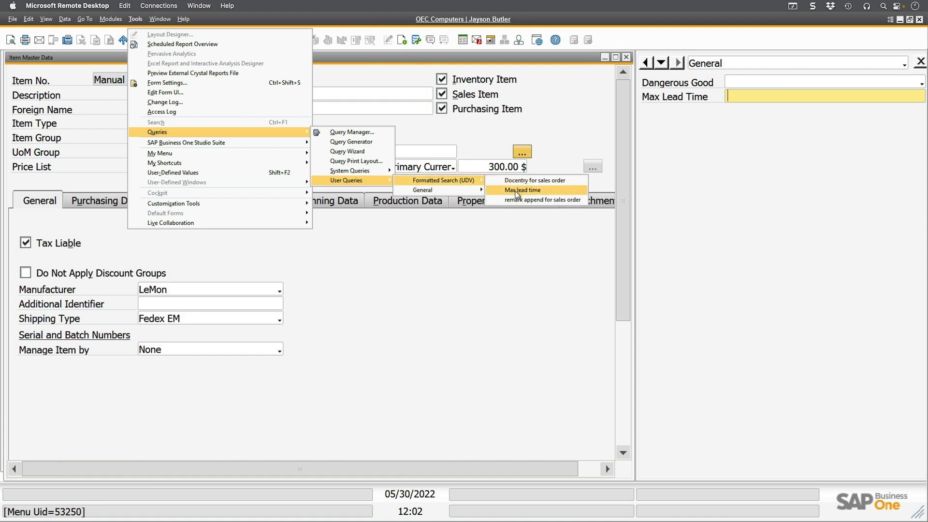
left_click(521, 189)
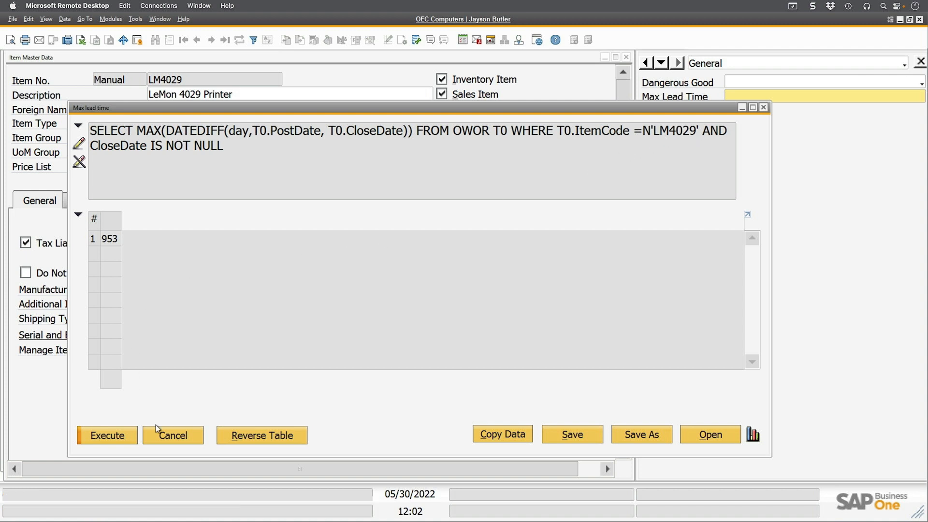
left_click(172, 435)
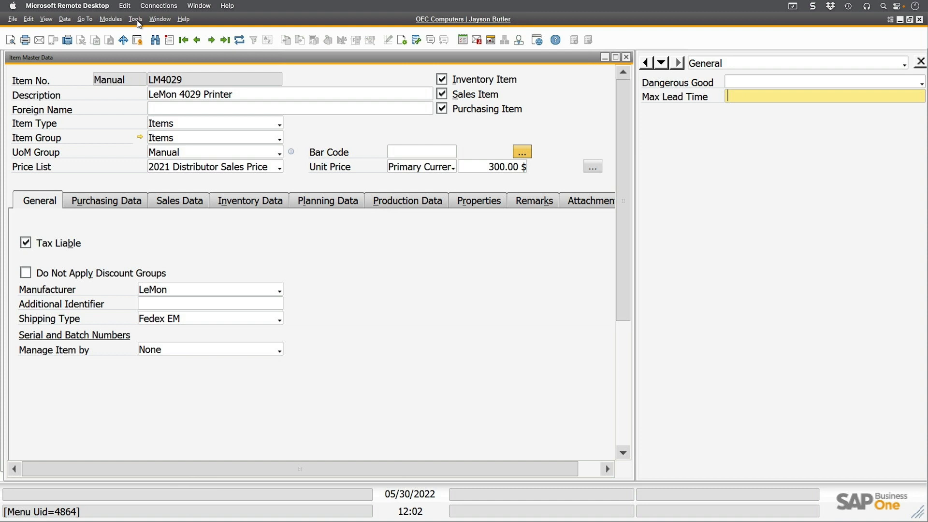
Assign the saved 'Max lead time' query from Formatted Search (UDV) to Max Lead Time
left_click(135, 19)
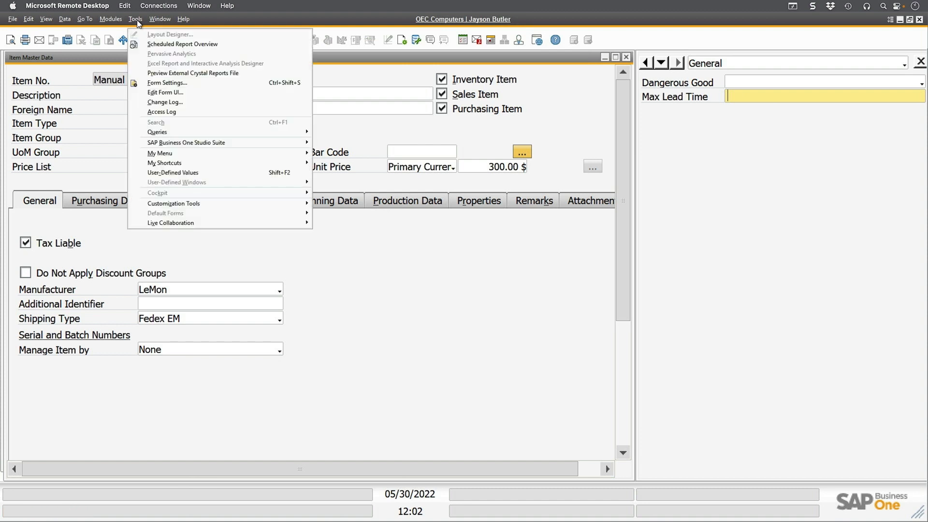
mouse_move(173, 203)
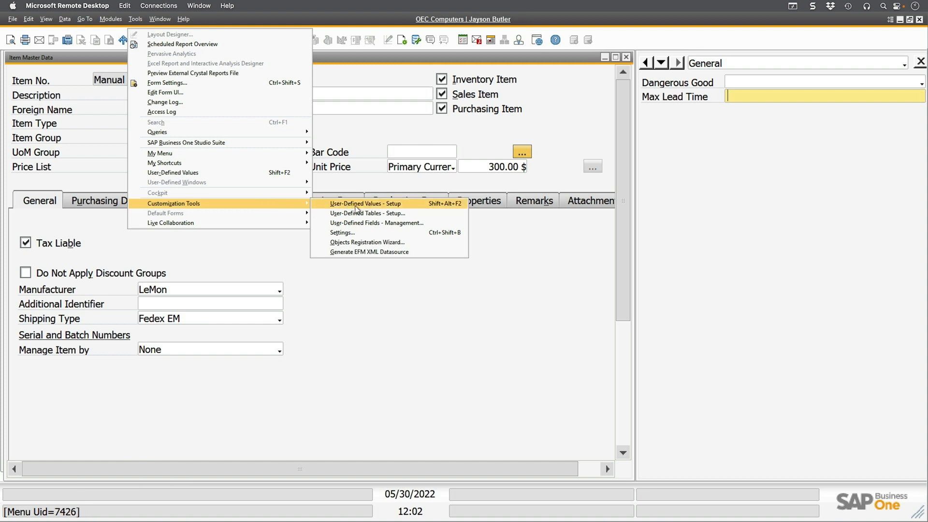
mouse_move(435, 209)
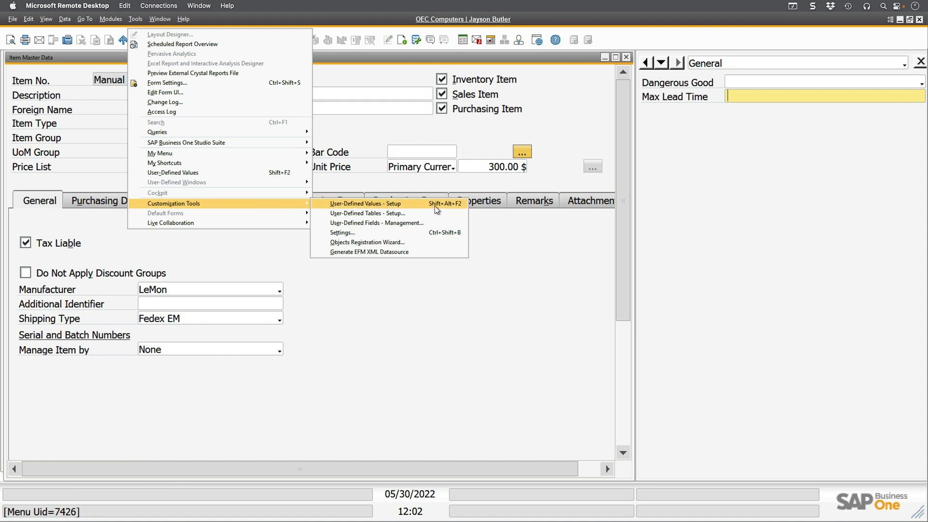
mouse_move(458, 209)
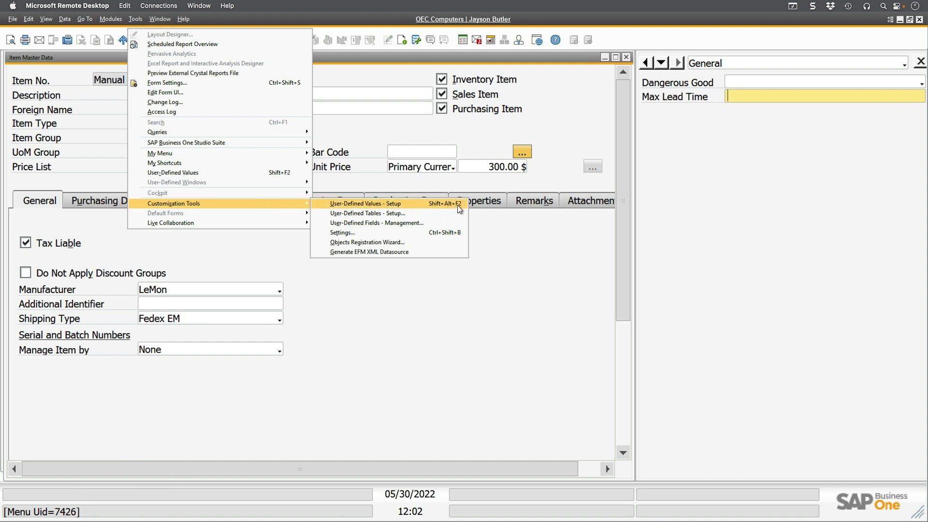
mouse_move(356, 207)
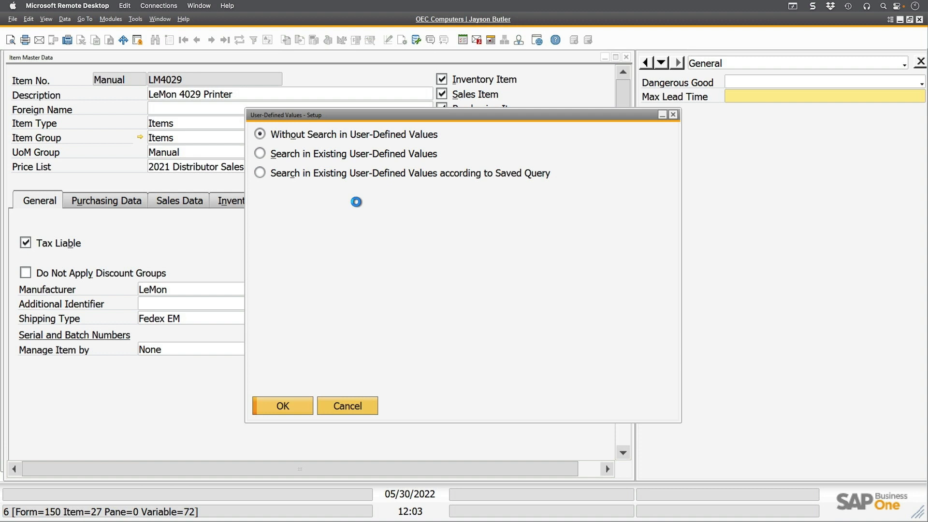
left_click(260, 173)
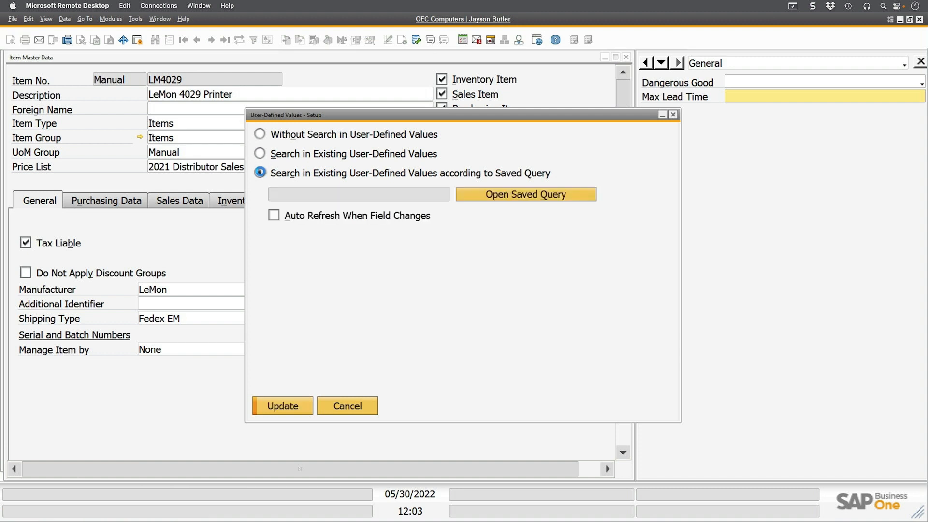
left_click(524, 194)
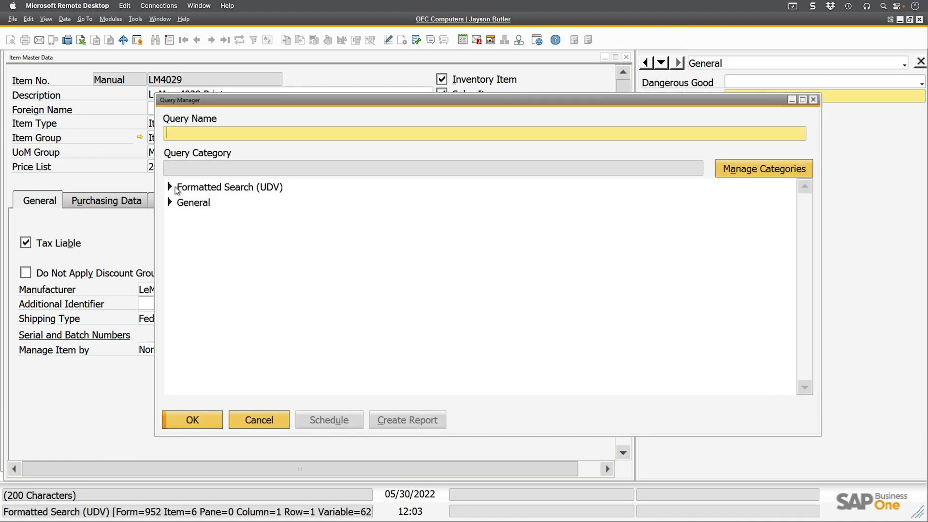
left_click(208, 218)
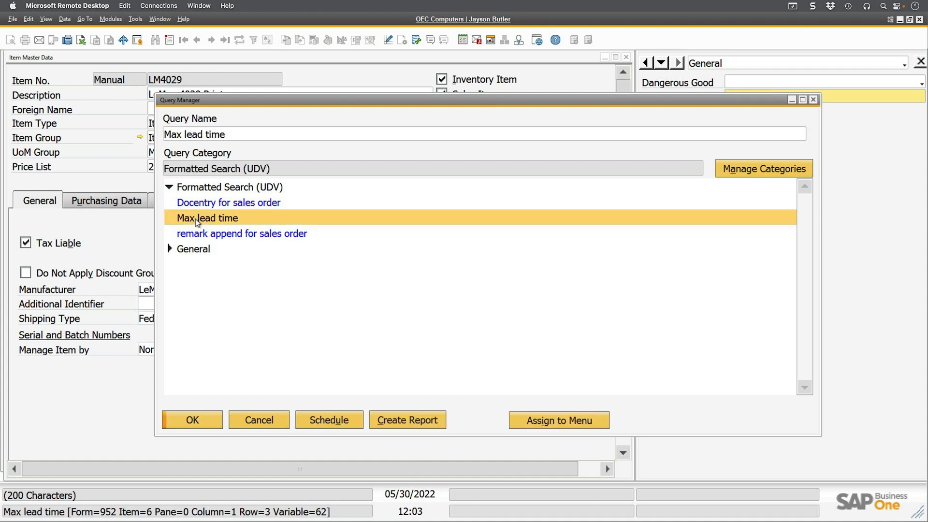
left_click(192, 419)
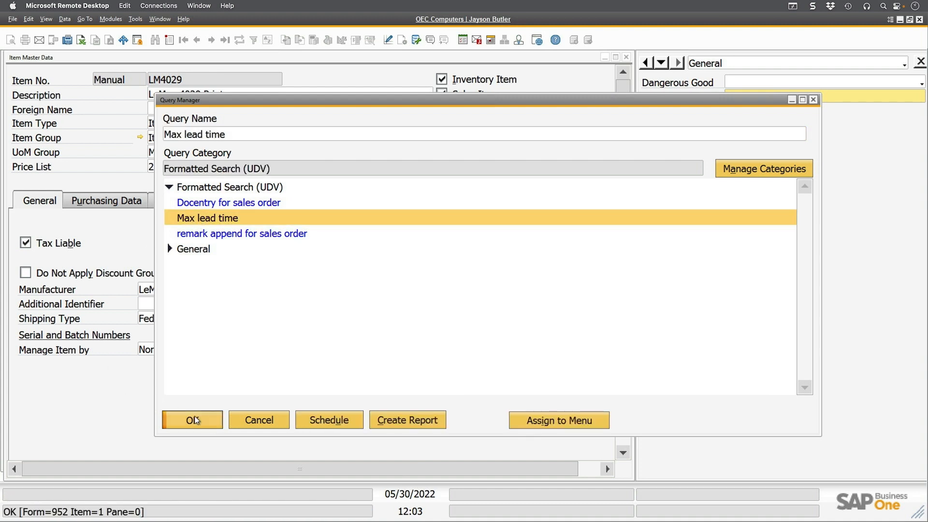
left_click(192, 420)
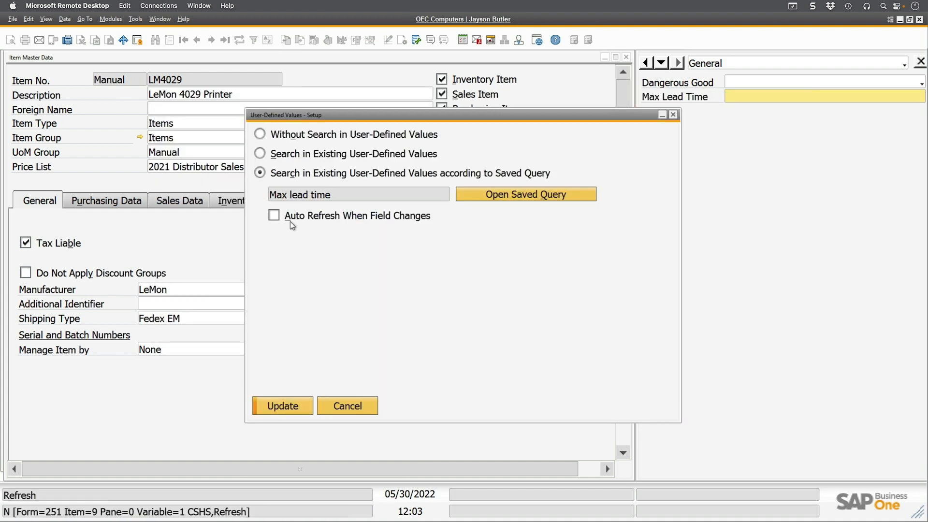
Enable auto refresh when Item No. changes, select Refresh Regularly, and update the setup
left_click(274, 215)
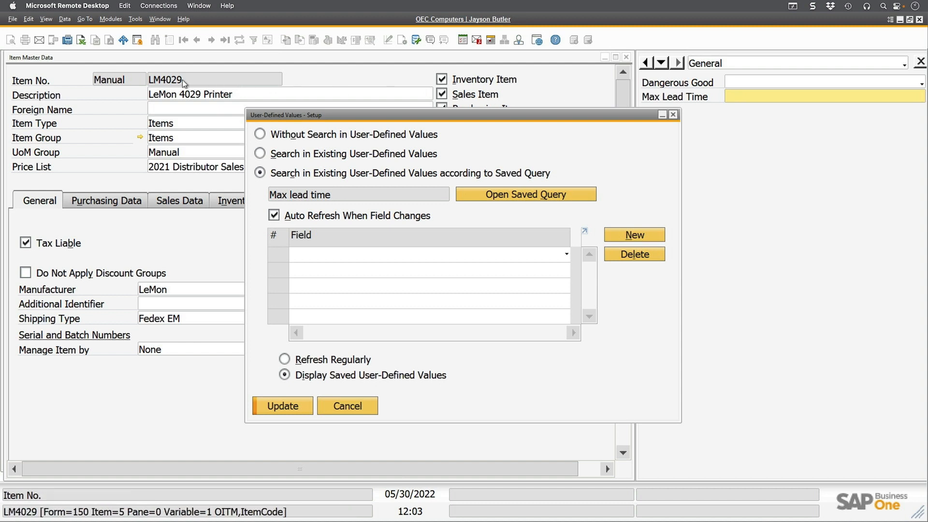
mouse_move(524, 235)
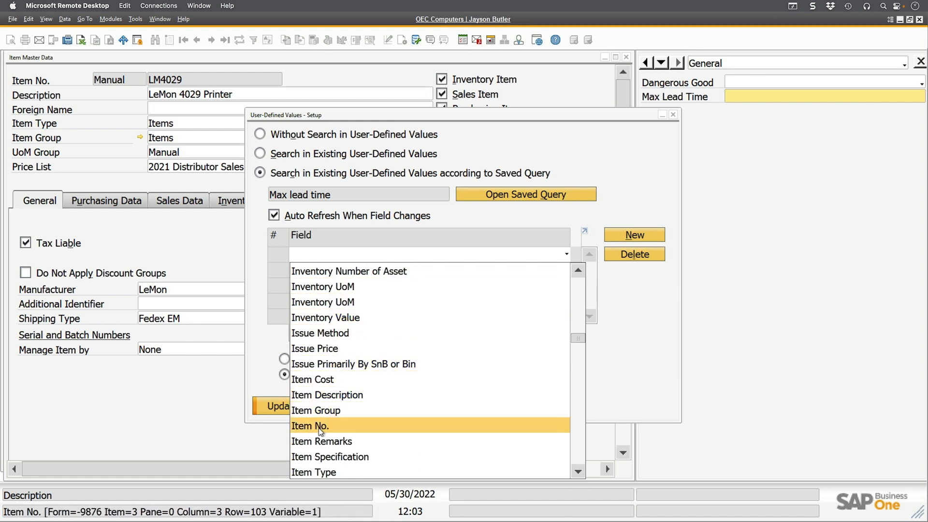
left_click(310, 425)
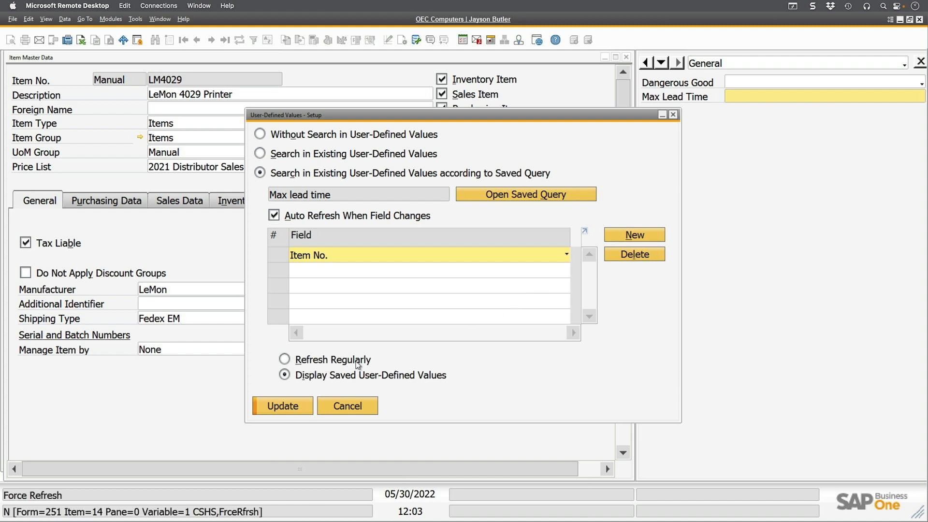
left_click(285, 359)
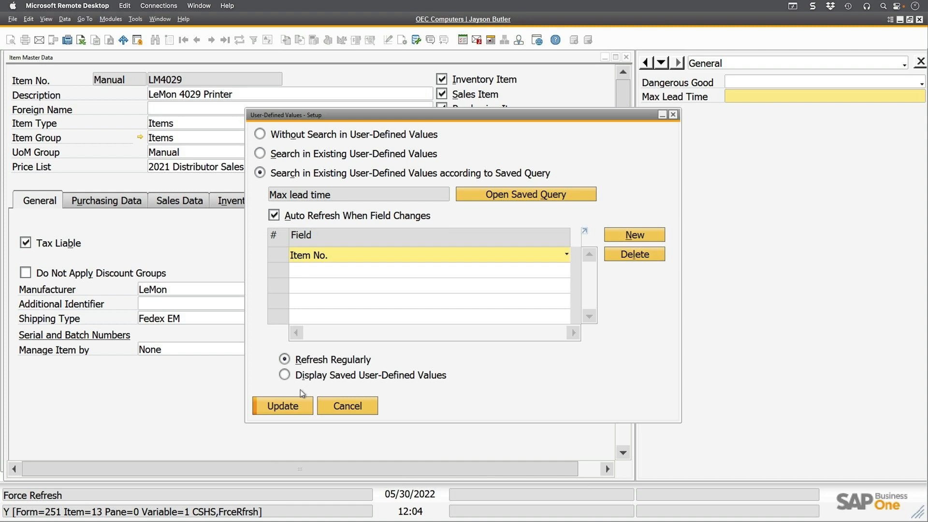
left_click(282, 405)
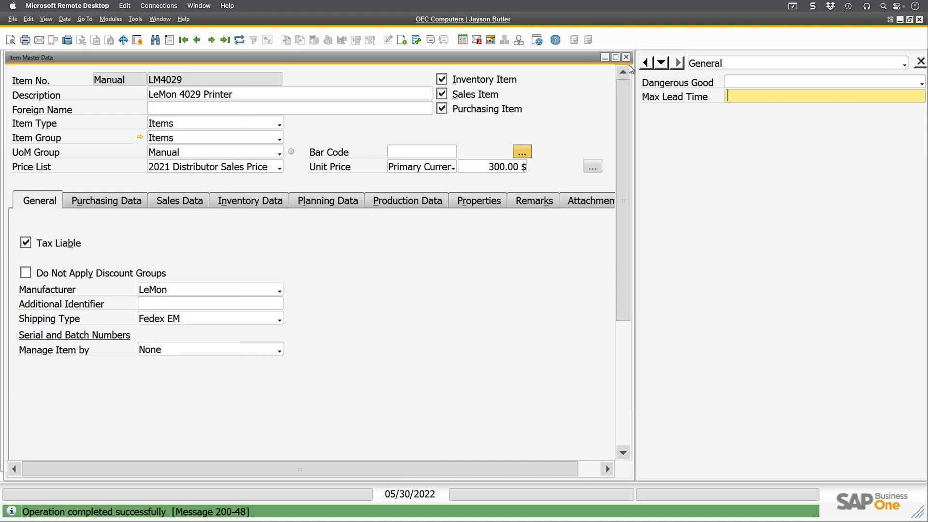
Browse the LM4029 item records, seeing Max Lead Time fill as 953 and 3813
left_click(625, 57)
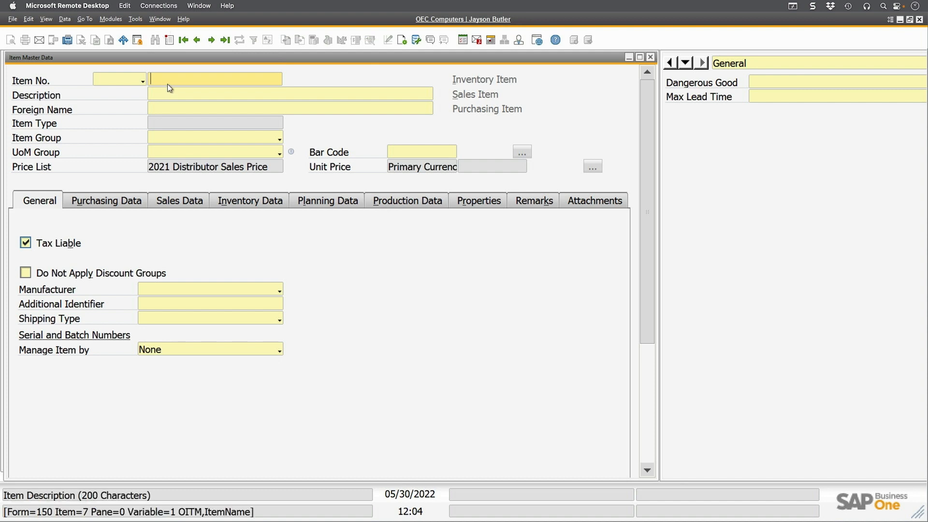
type("Im")
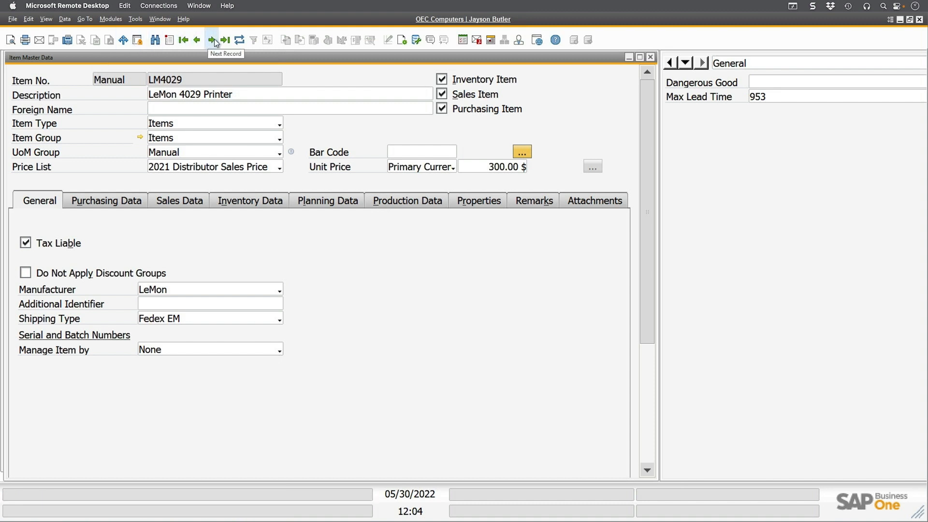
left_click(211, 40)
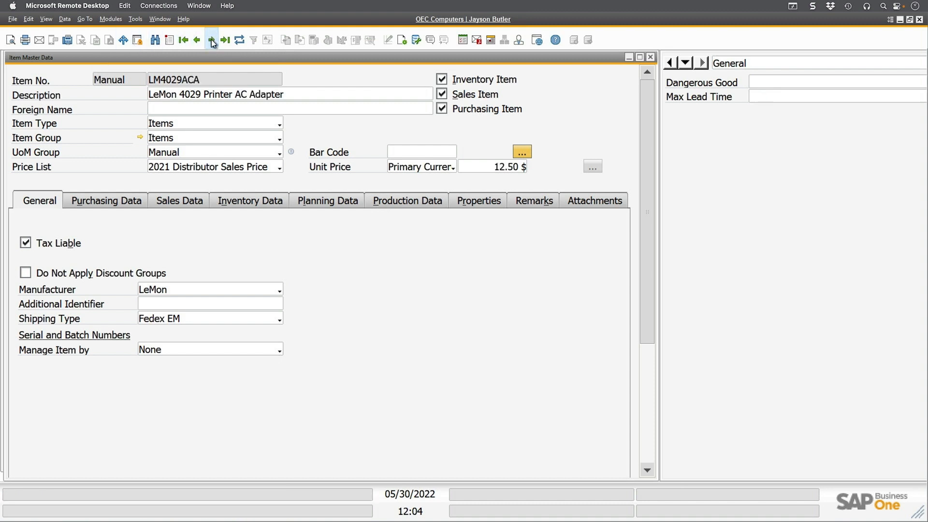
left_click(225, 40)
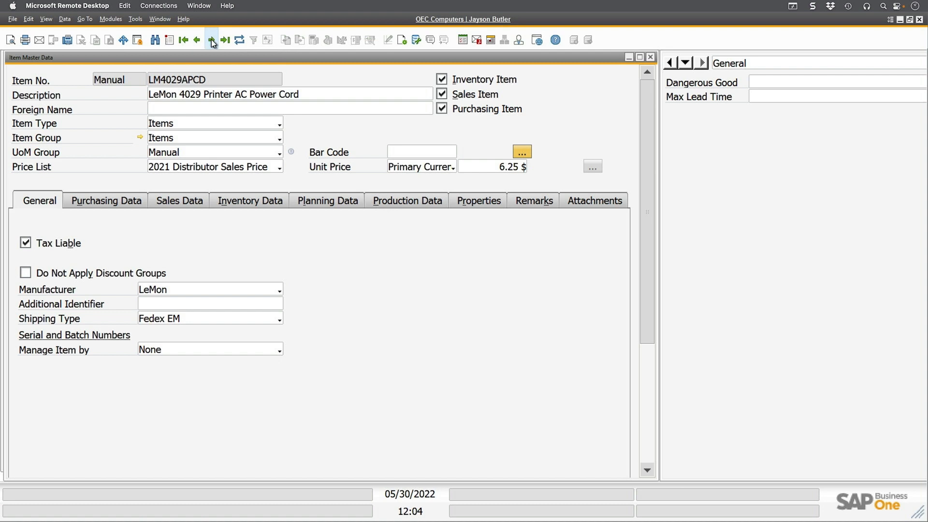
left_click(211, 40)
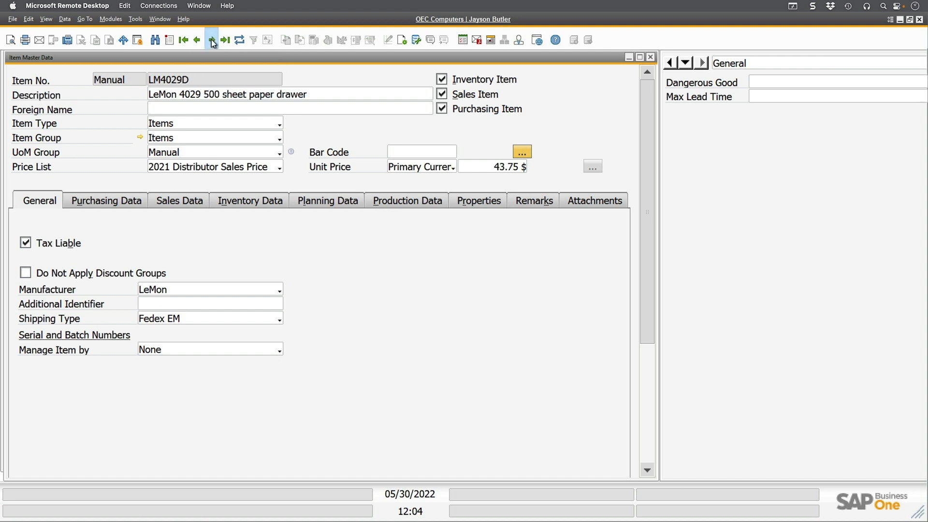
left_click(210, 40)
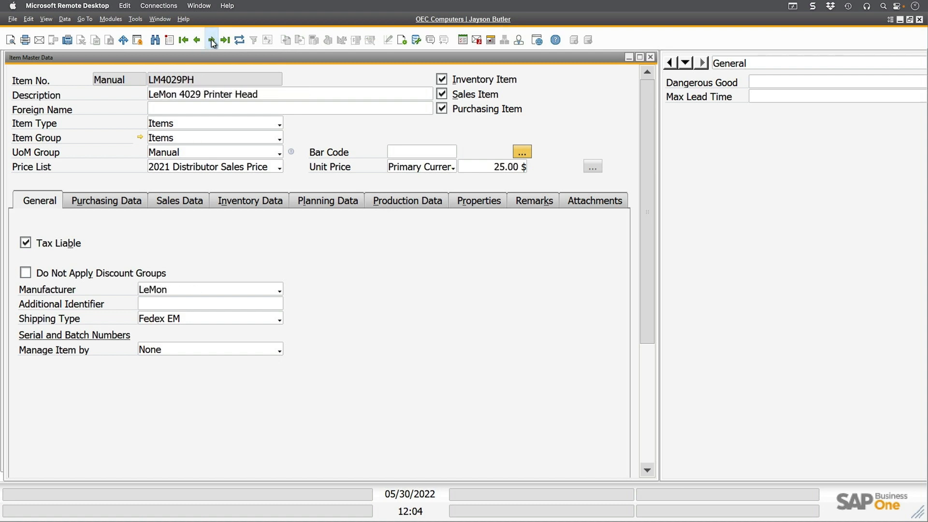
left_click(225, 39)
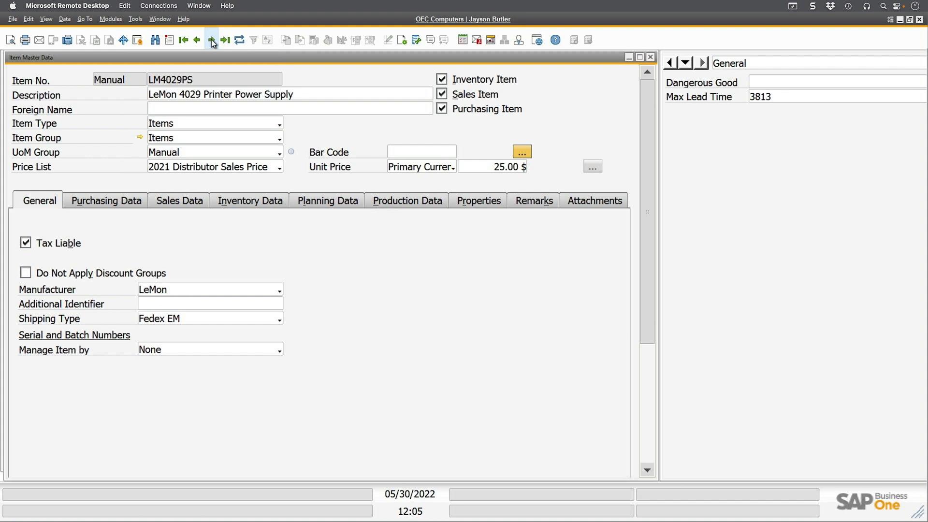
left_click(225, 40)
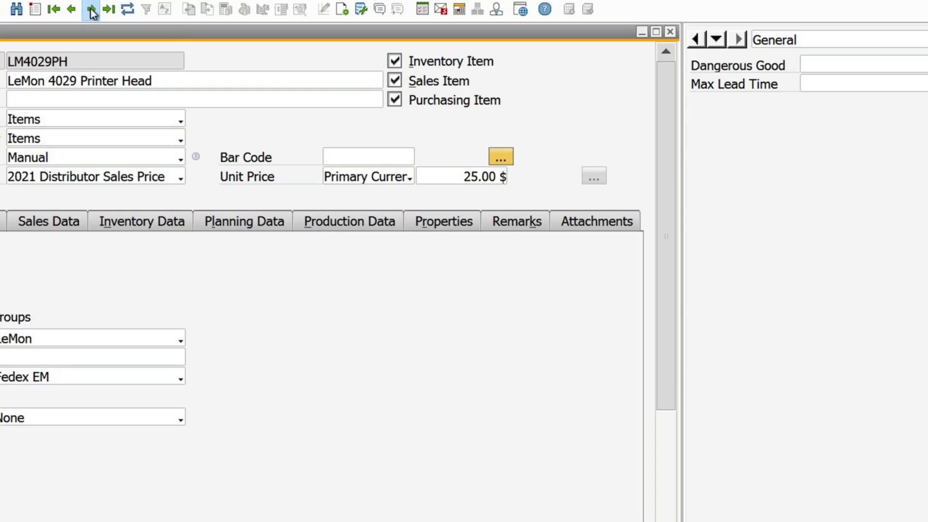
left_click(90, 10)
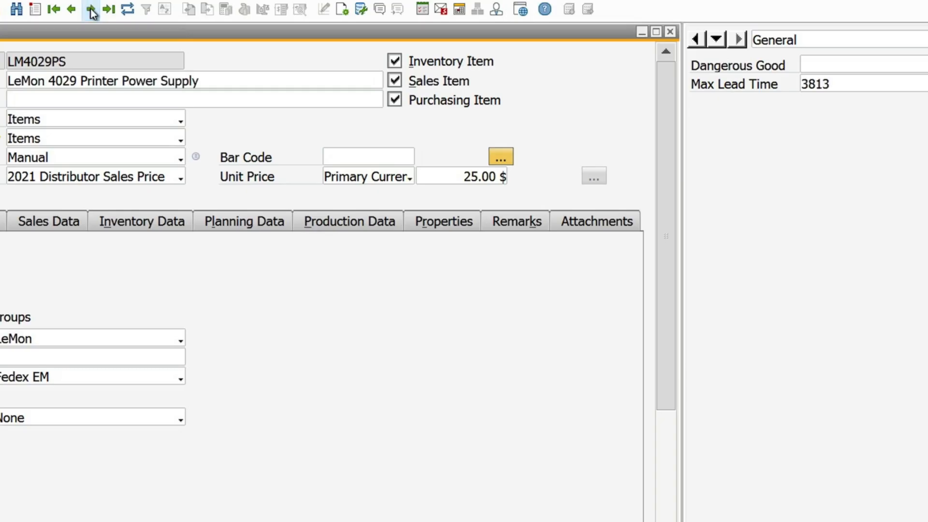